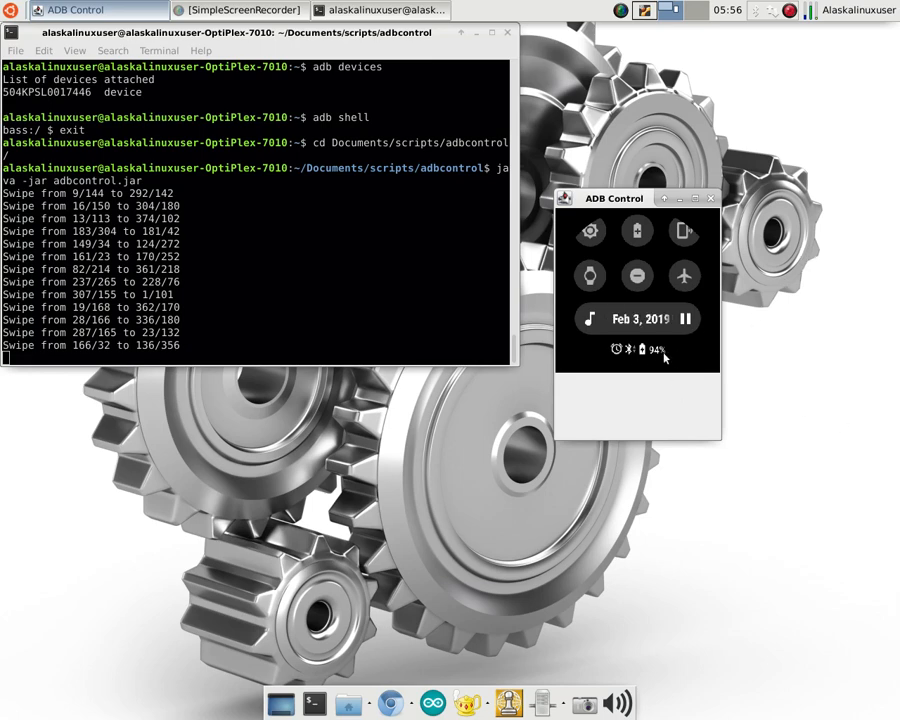
mouse_move(674, 356)
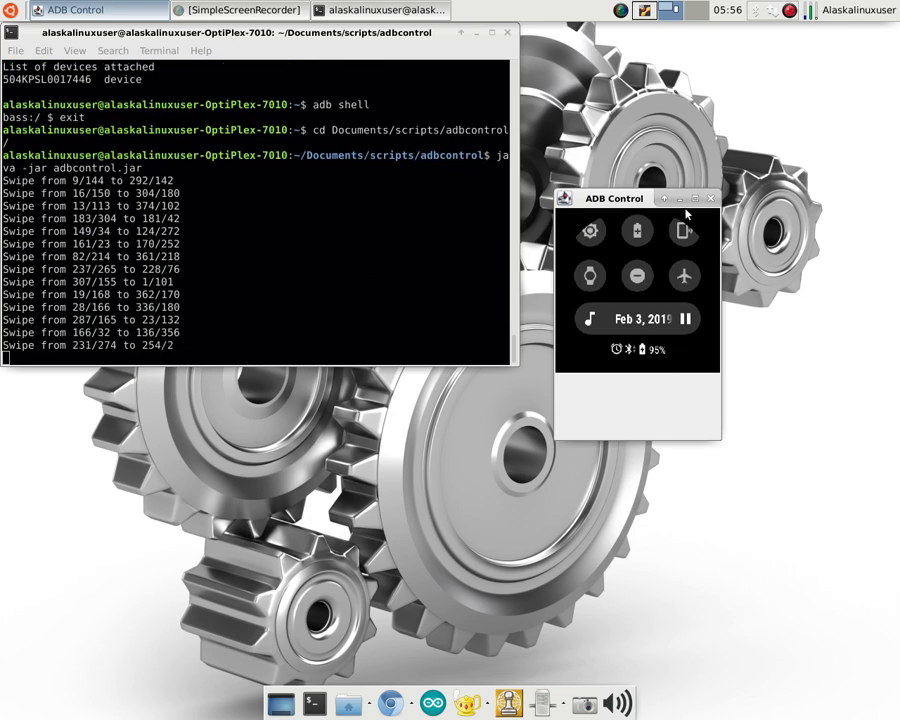
mouse_move(684, 218)
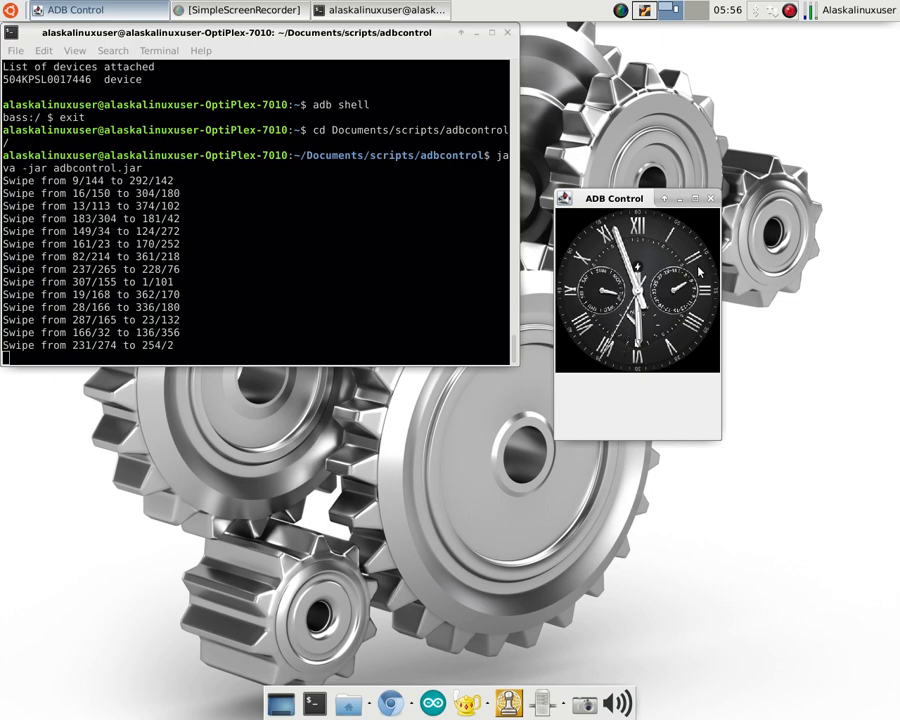
mouse_move(696, 272)
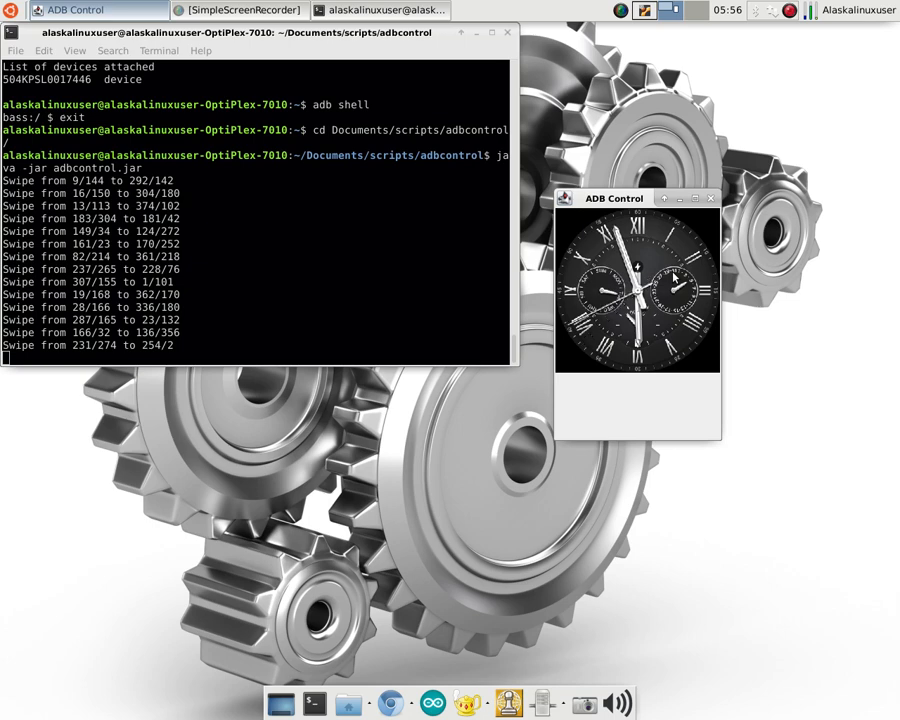
mouse_move(676, 278)
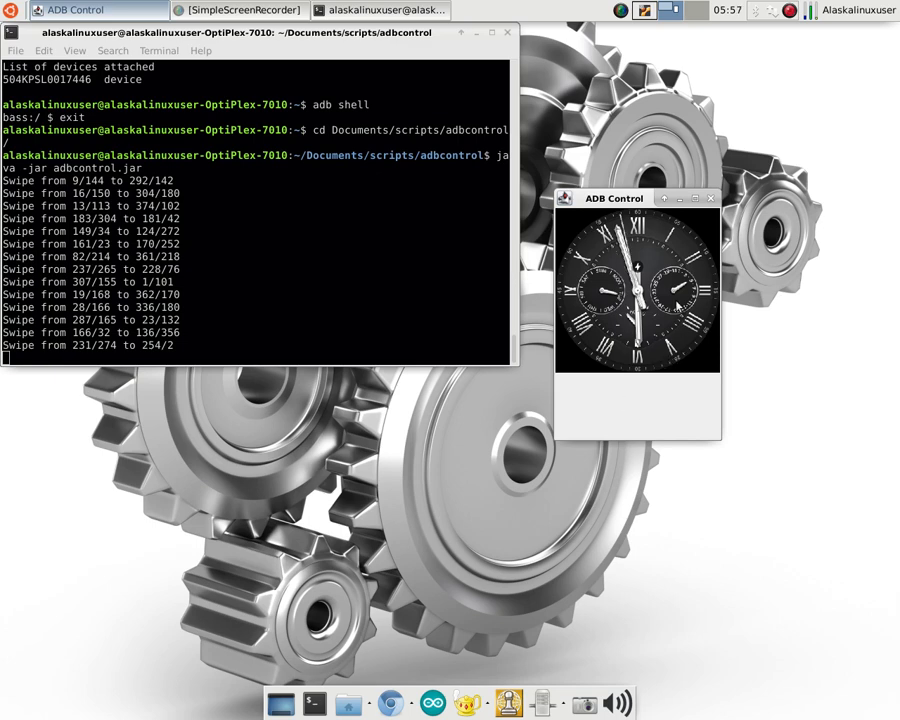
mouse_move(334, 206)
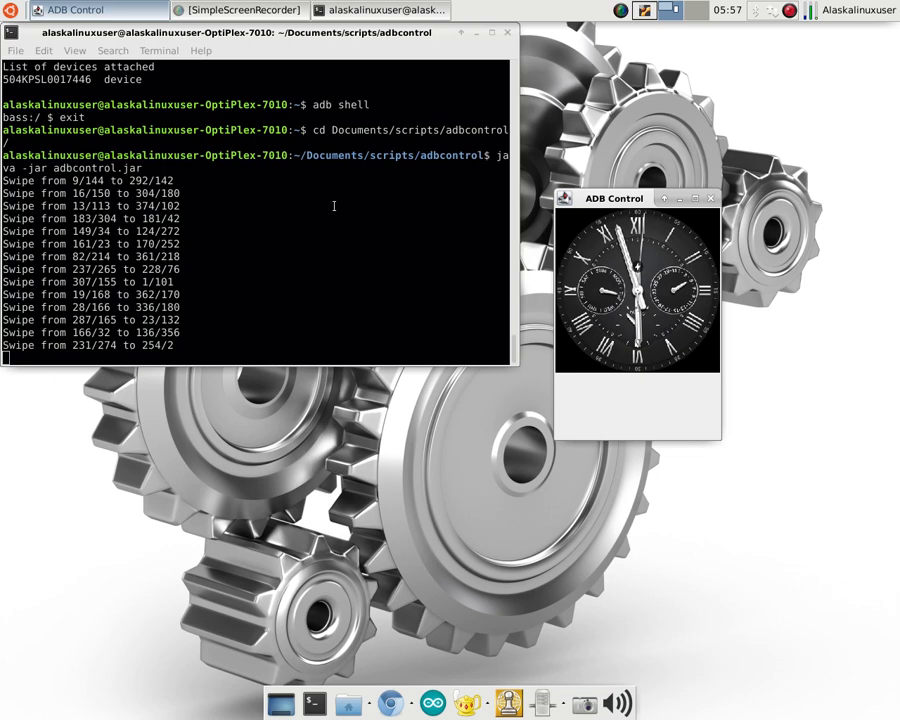
mouse_move(704, 300)
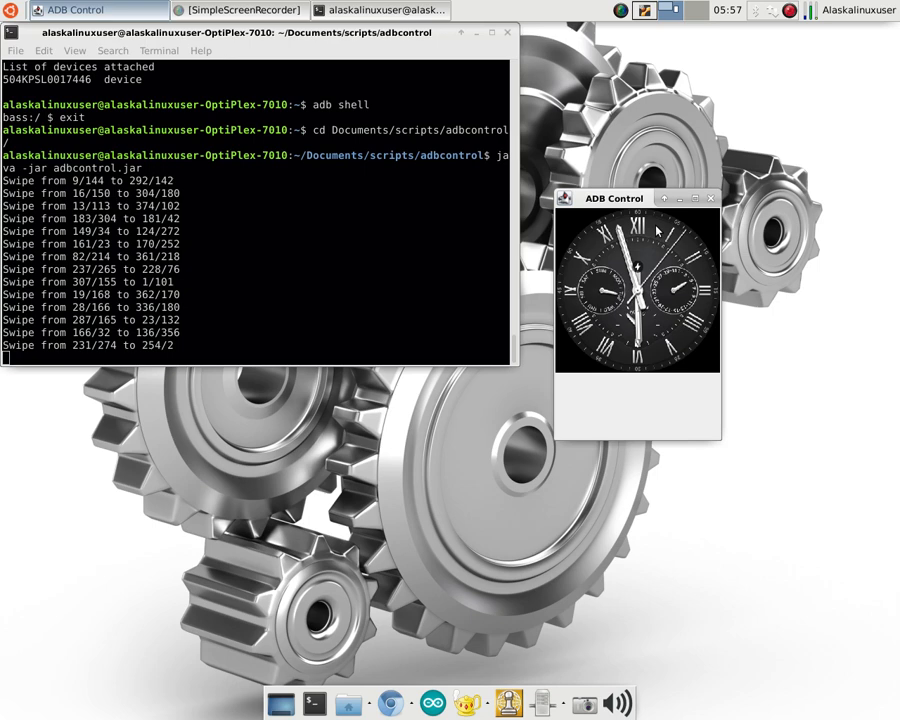
mouse_move(644, 244)
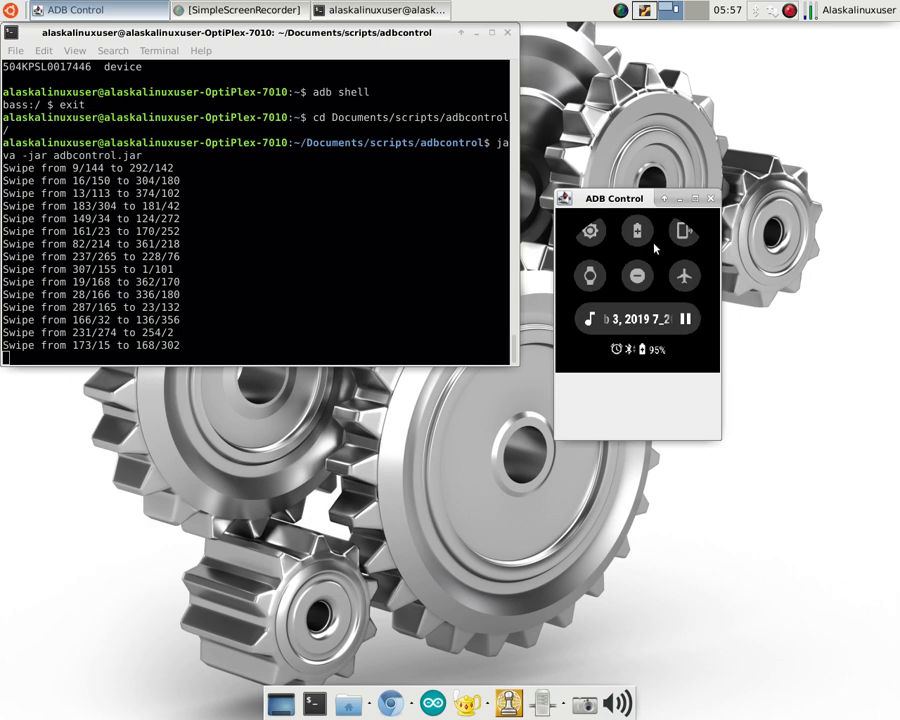
mouse_move(678, 336)
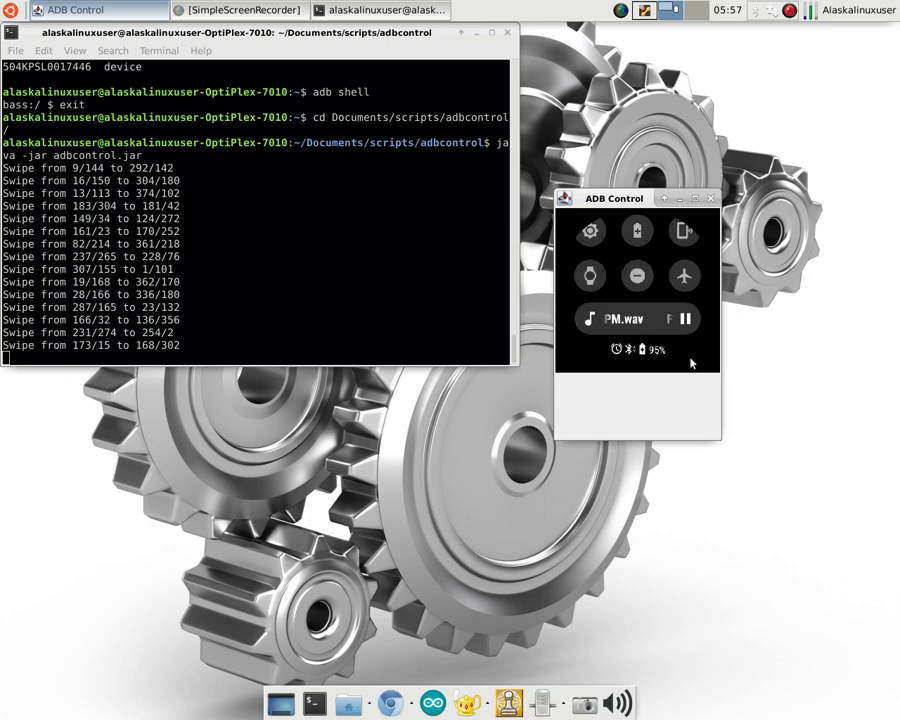
mouse_move(686, 364)
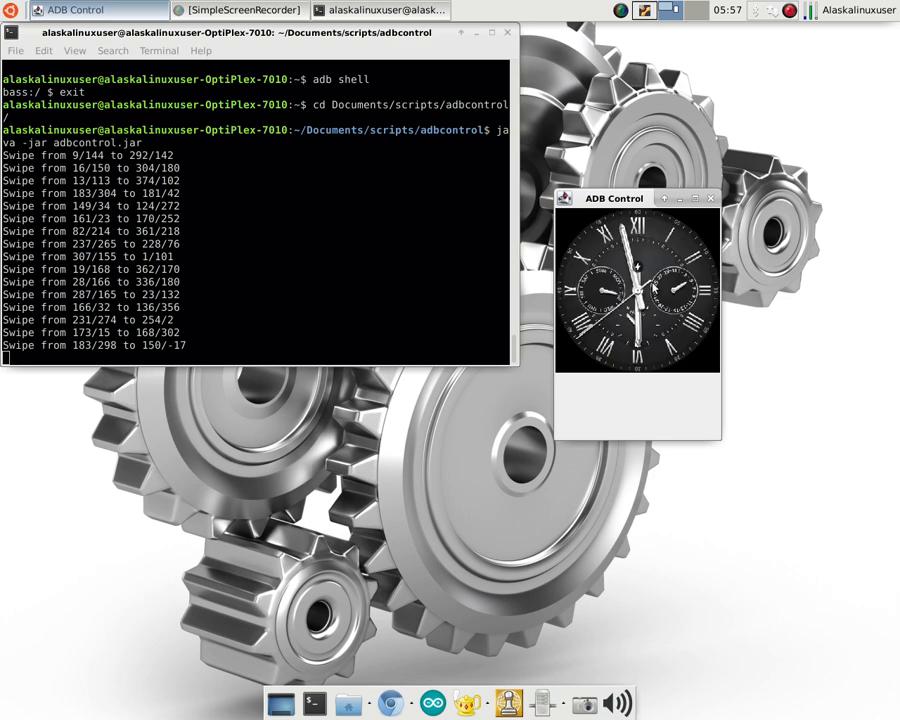
mouse_move(640, 368)
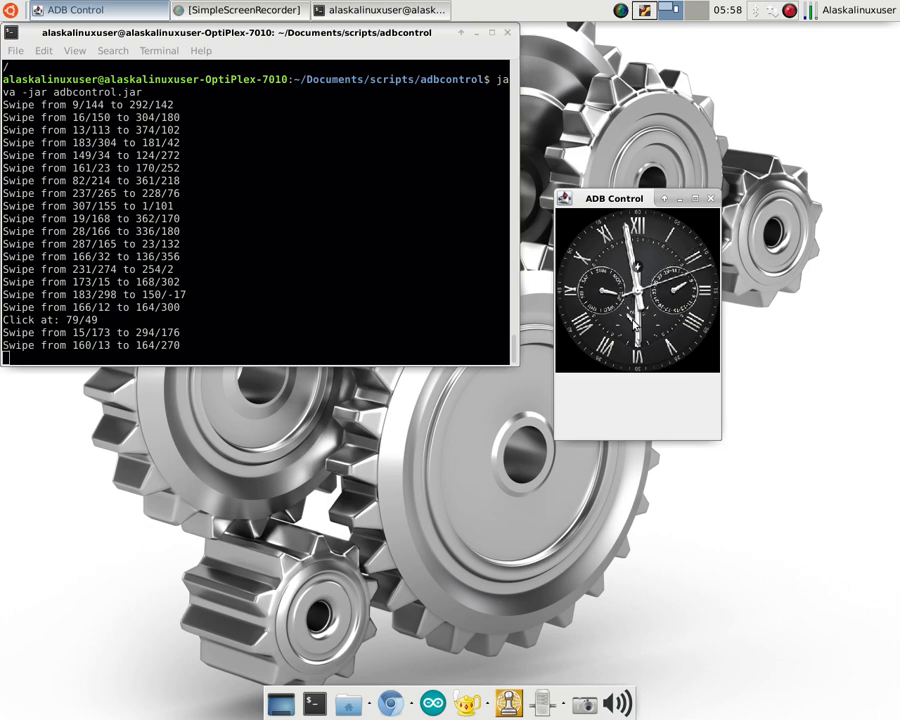
mouse_move(636, 324)
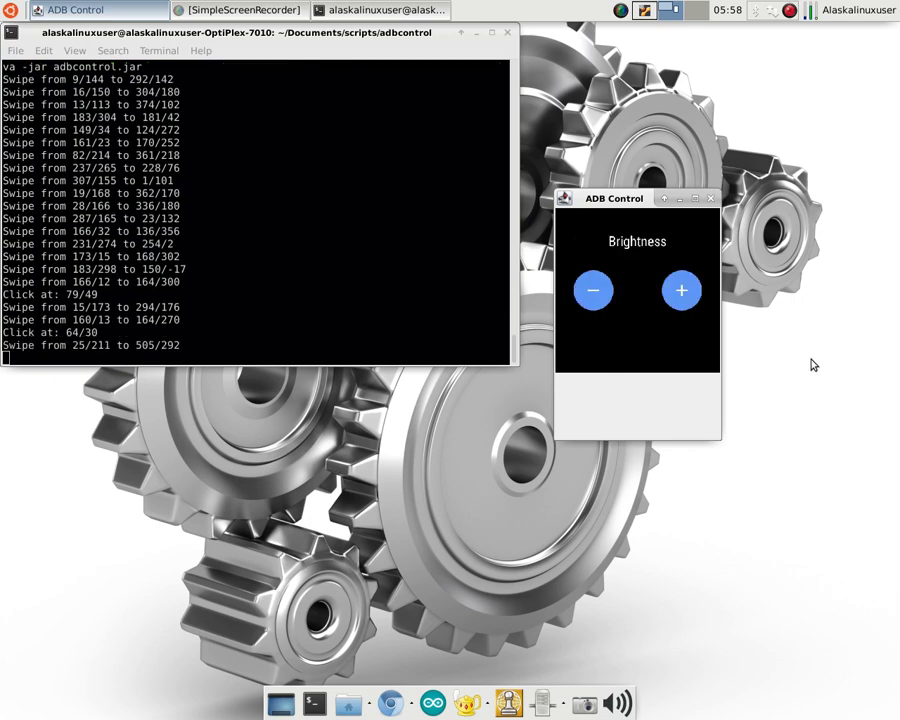
mouse_move(718, 442)
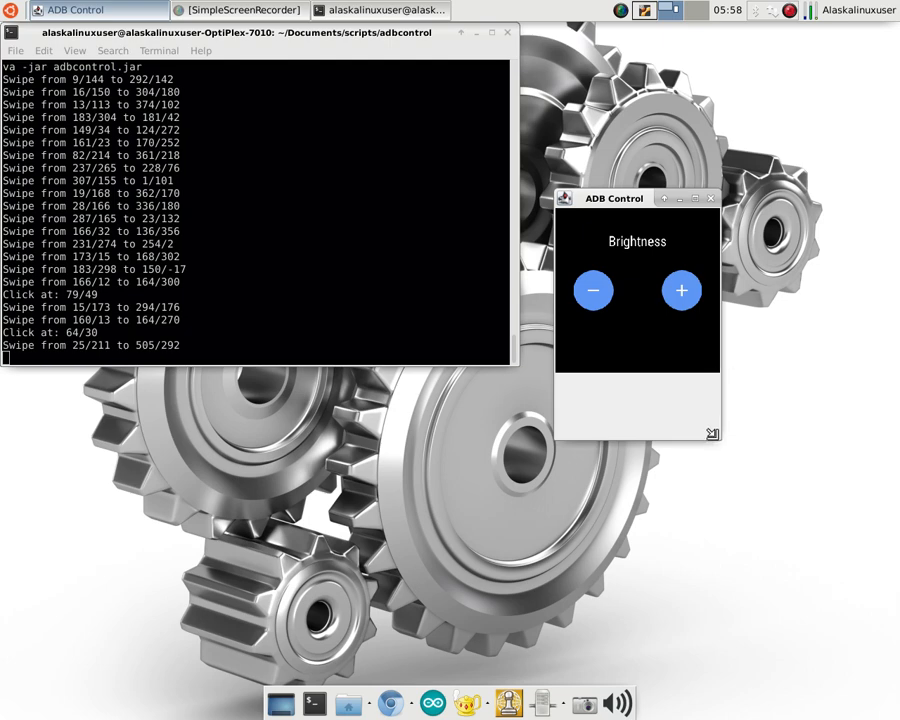
mouse_move(428, 320)
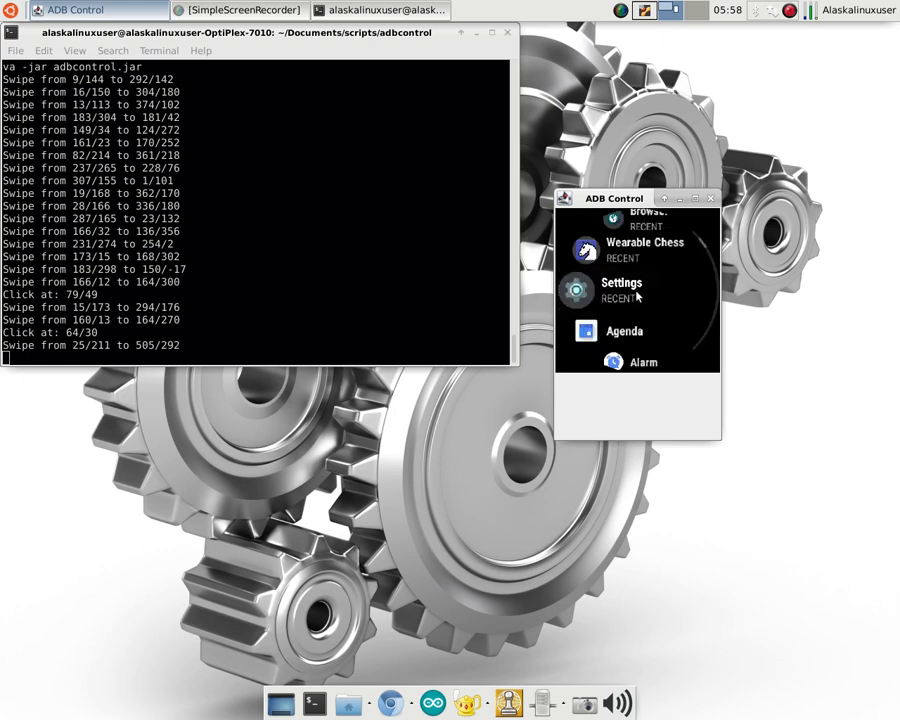
mouse_move(622, 308)
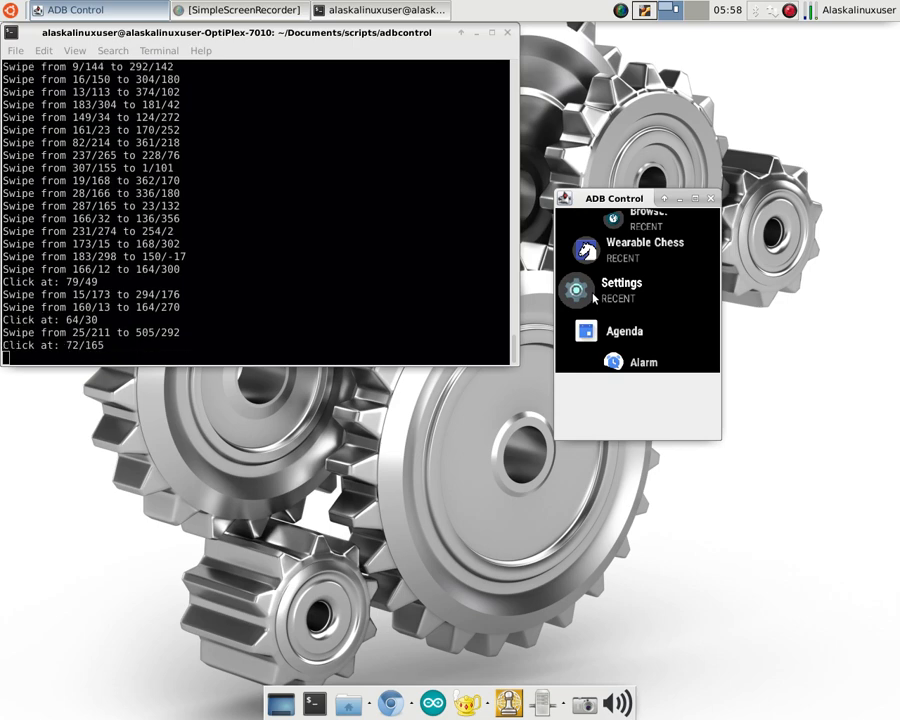
mouse_move(678, 362)
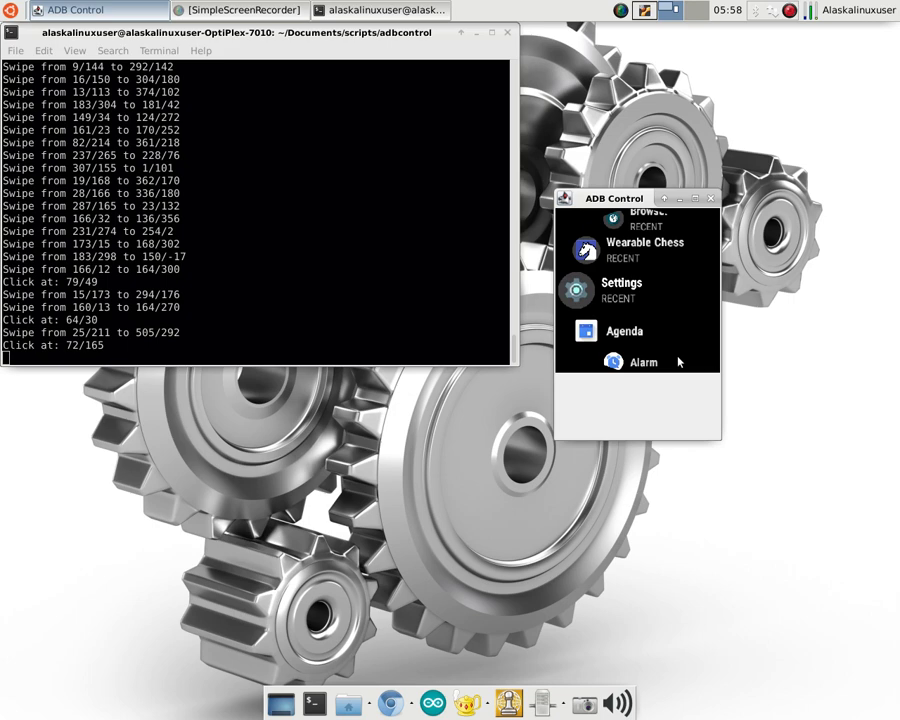
Go into the watch's Settings and then its System section with Restart, Power off and About
click(620, 290)
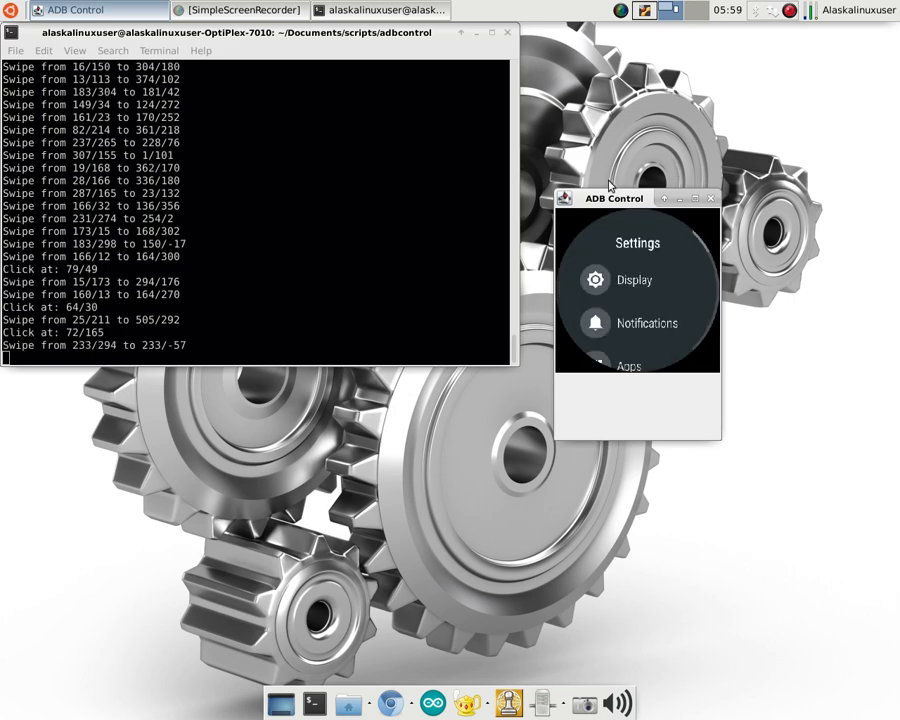
mouse_move(544, 204)
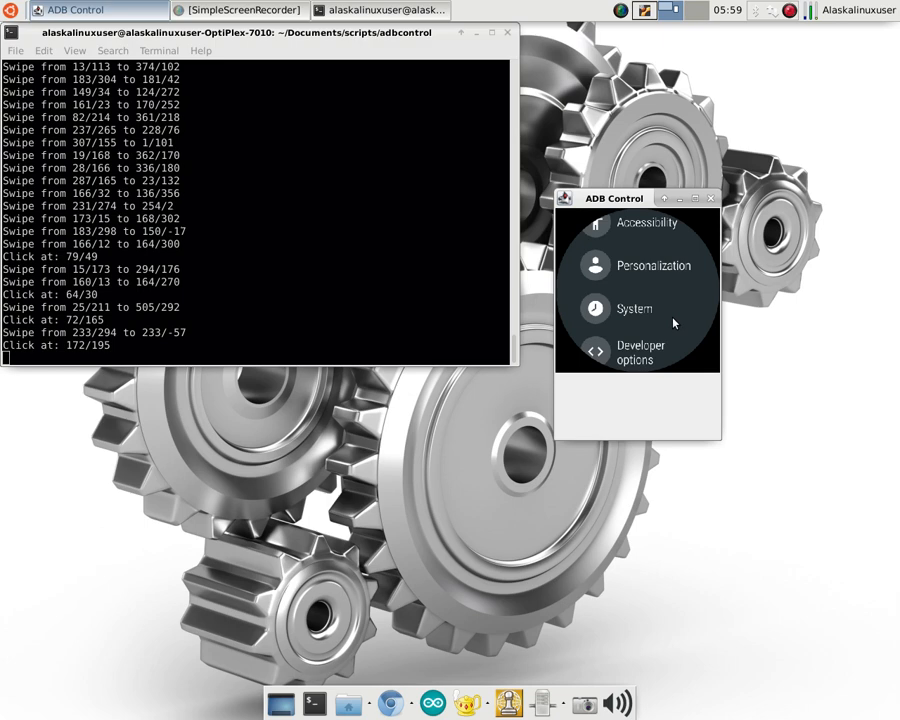
mouse_move(646, 364)
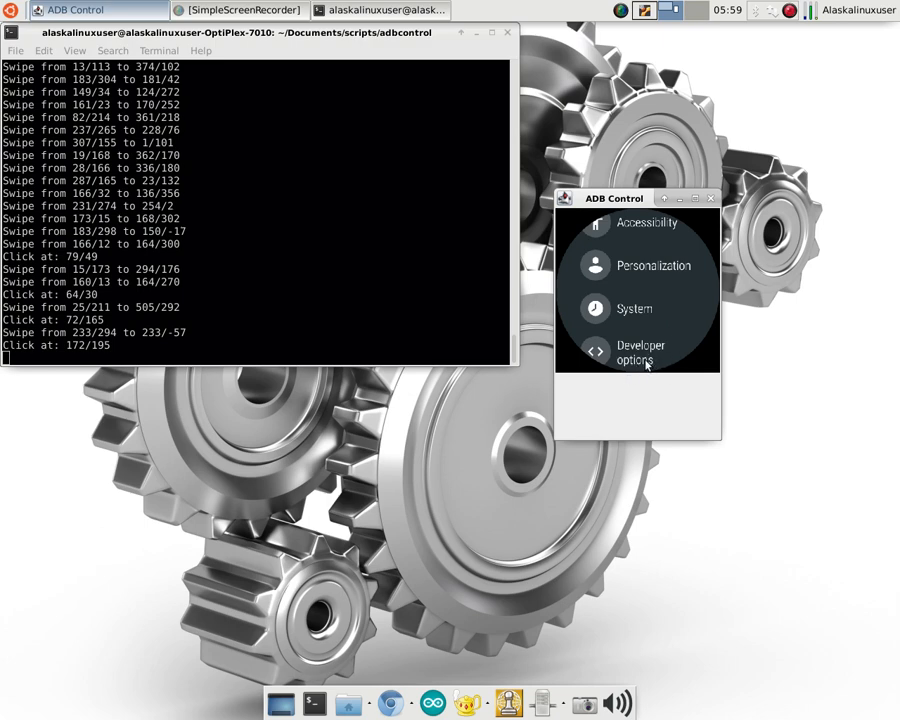
click(634, 308)
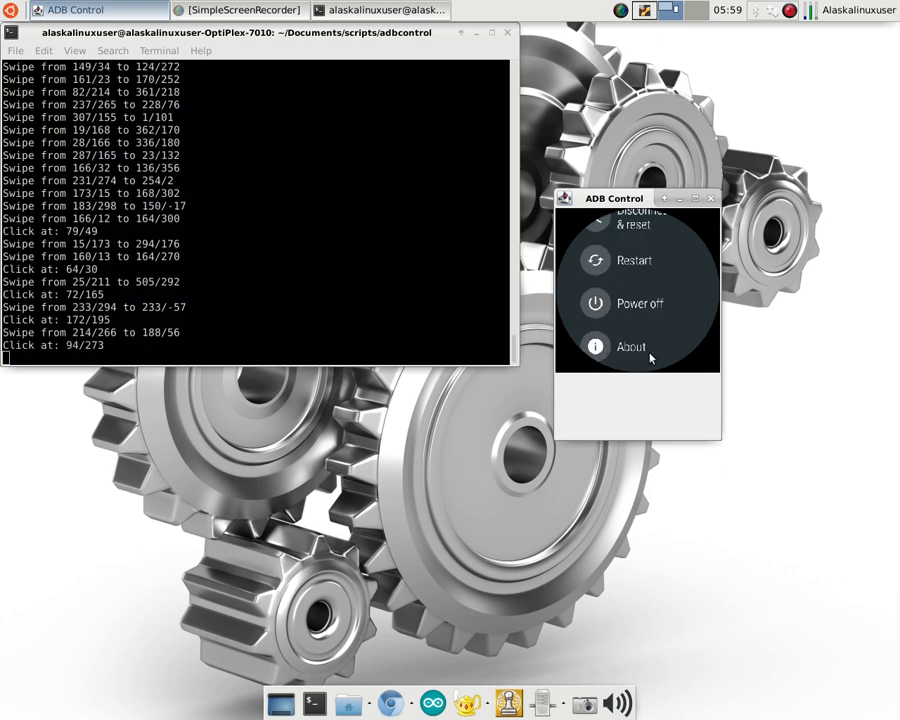
mouse_move(708, 374)
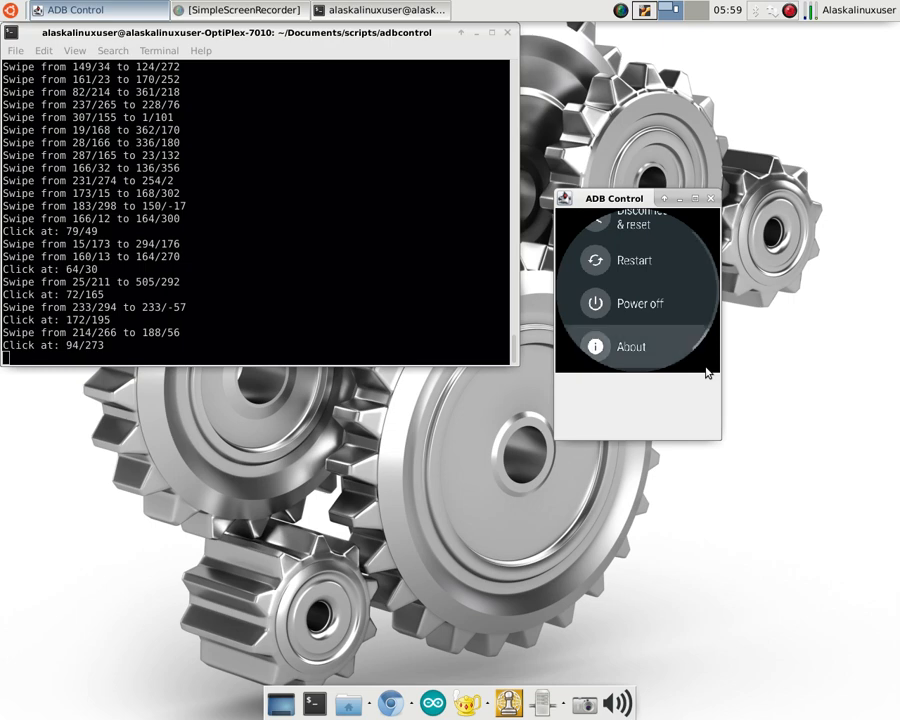
Reach Build number on the About page and tap it to unlock Developer options
click(632, 346)
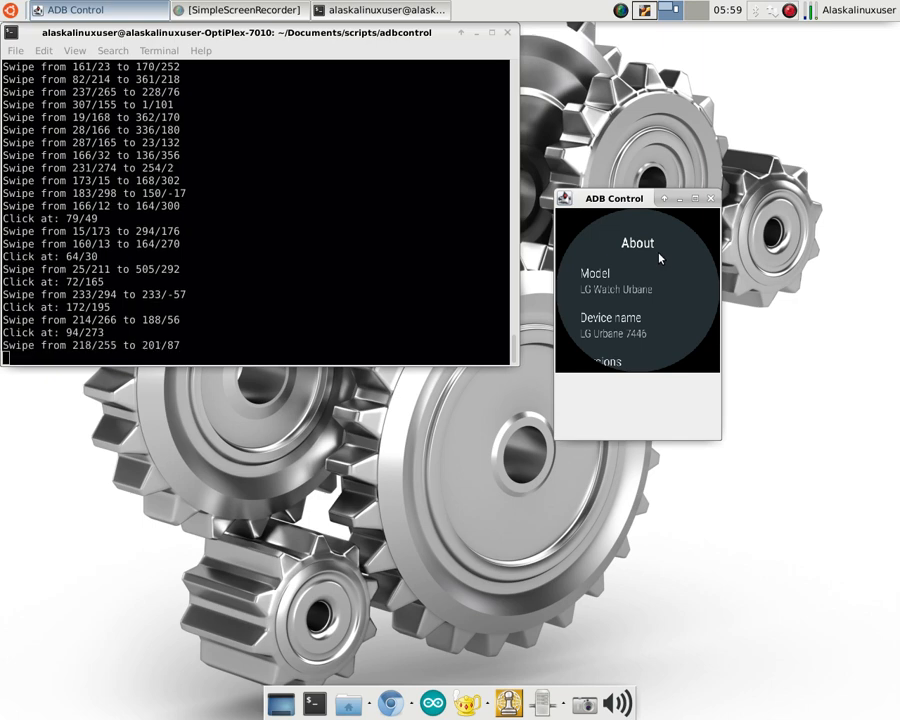
scroll(down, 3)
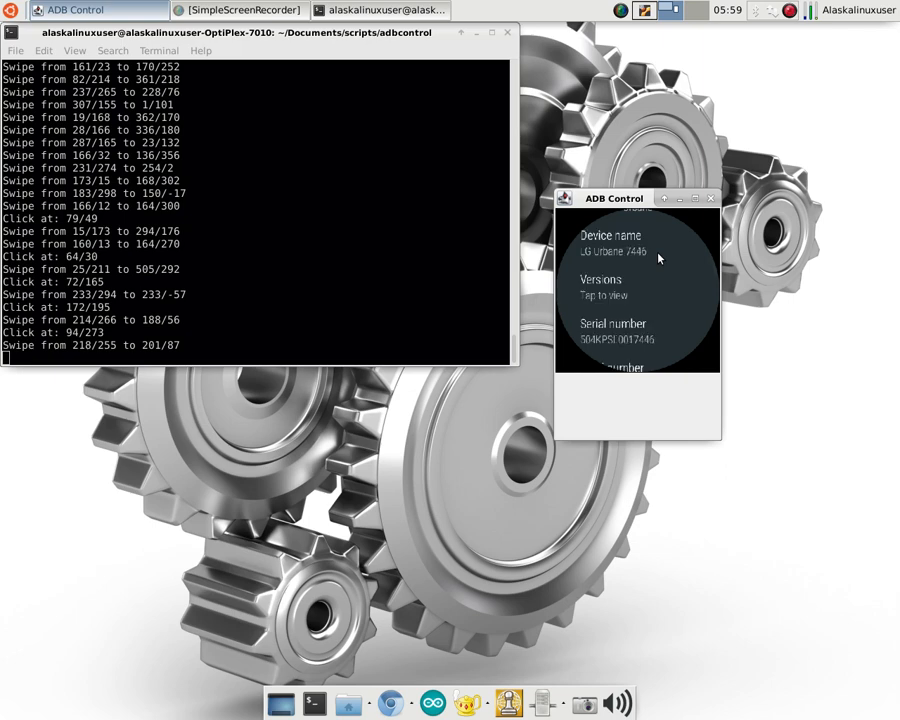
mouse_move(610, 292)
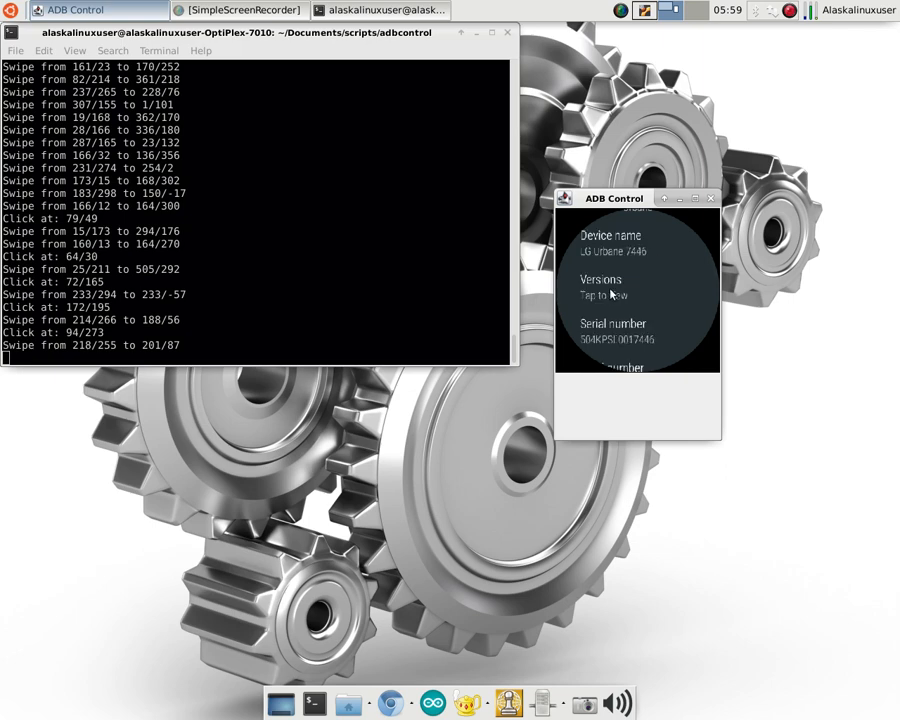
mouse_move(664, 348)
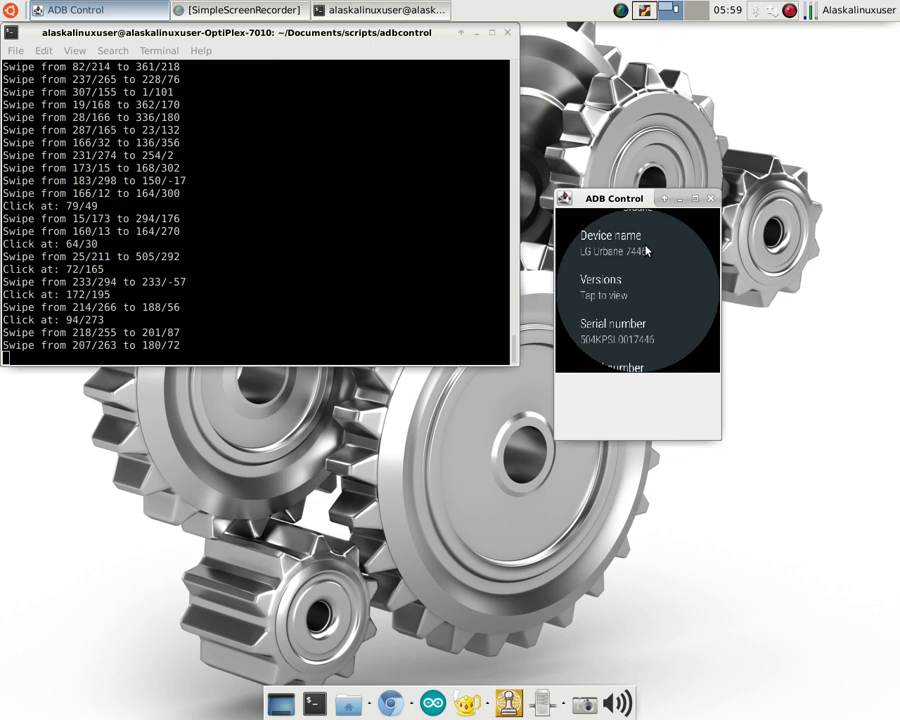
mouse_move(648, 332)
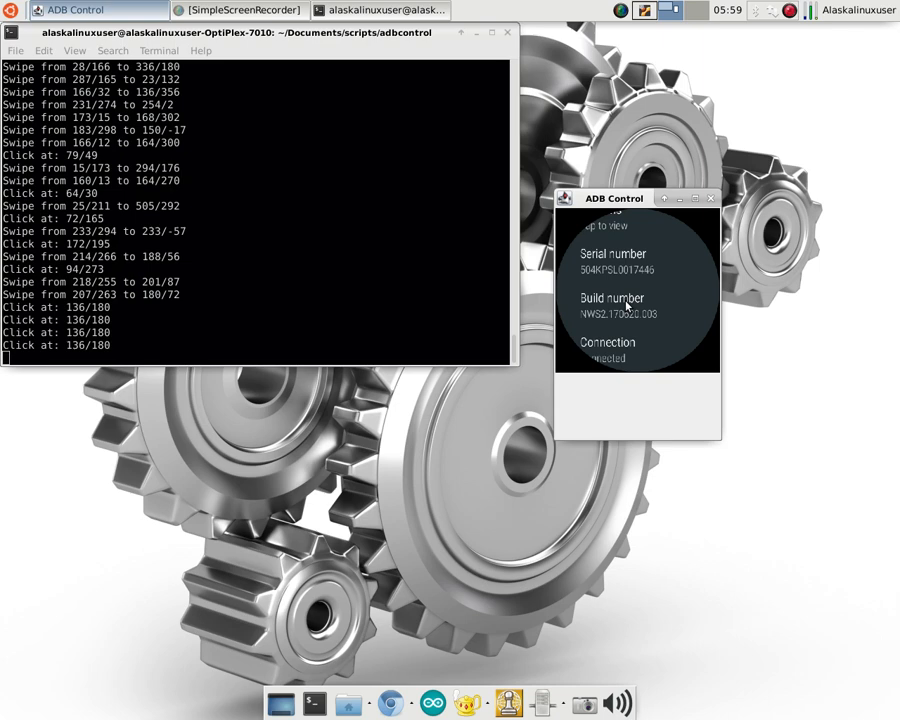
scroll(down, 3)
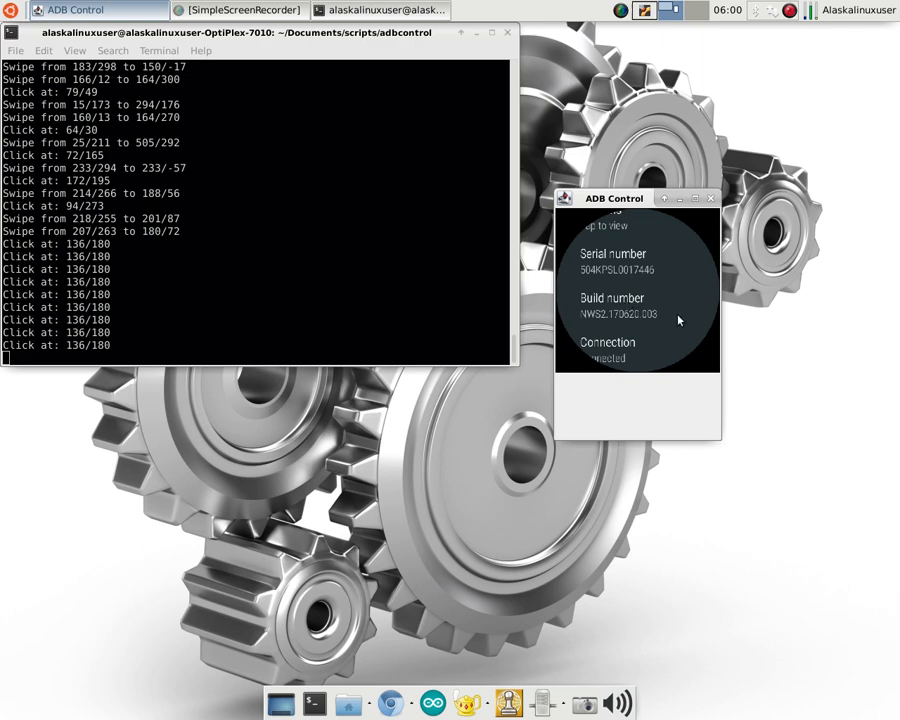
click(624, 304)
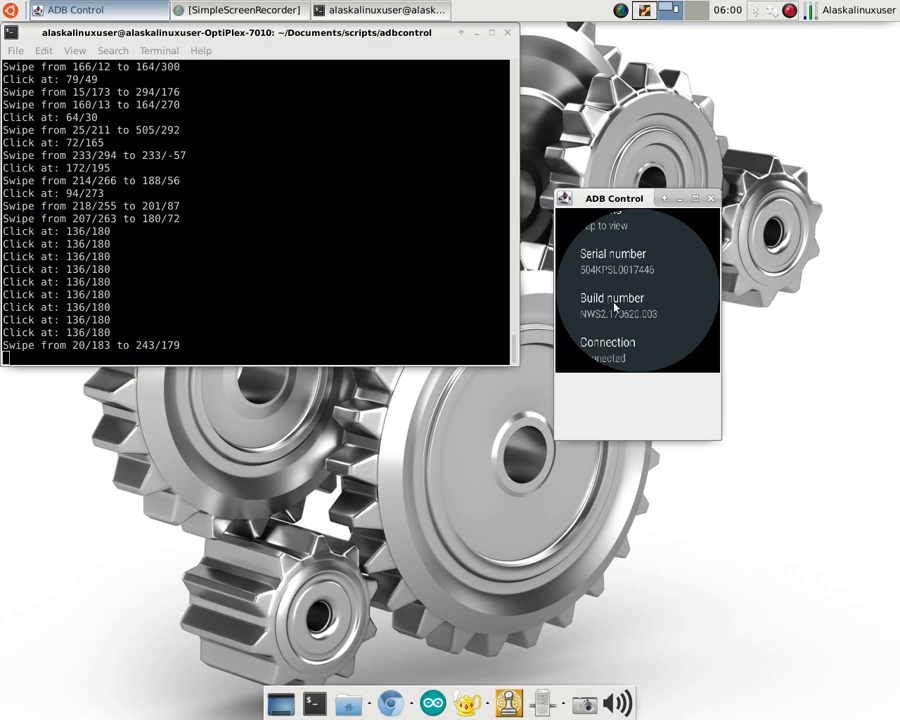
mouse_move(630, 310)
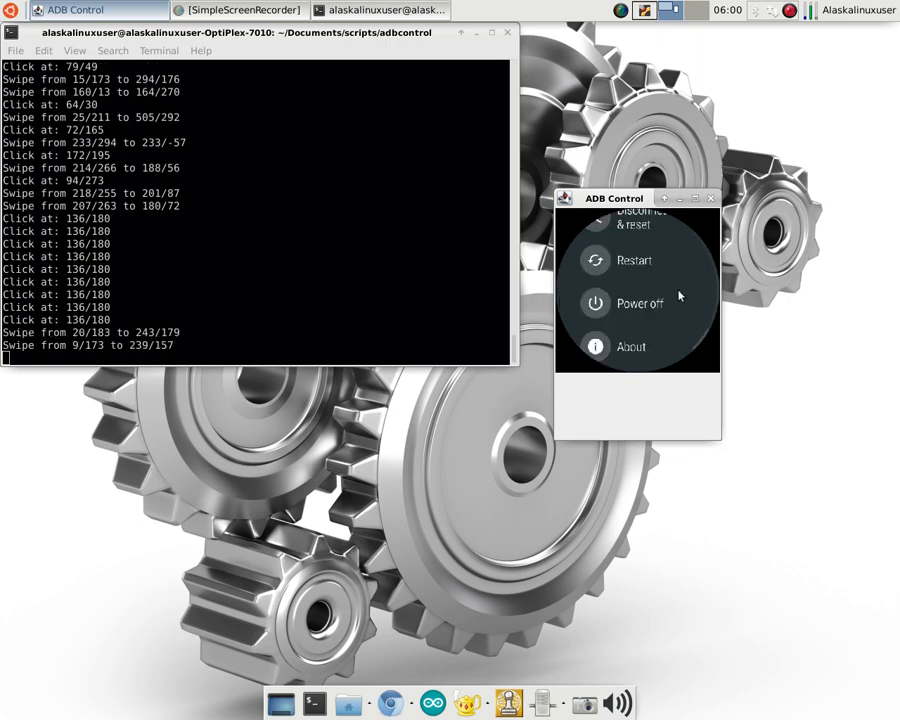
mouse_move(680, 304)
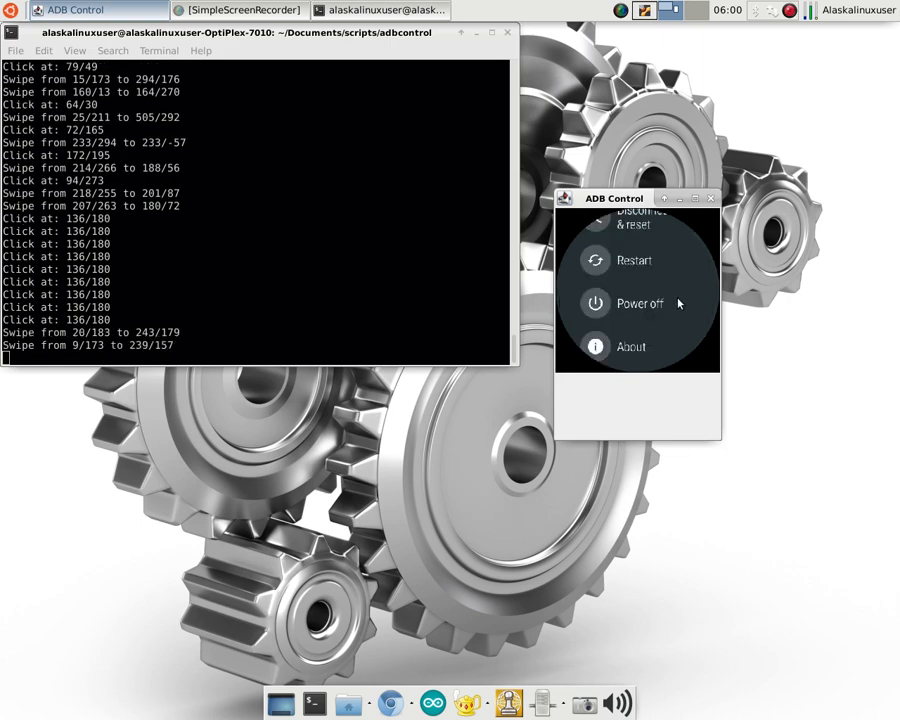
mouse_move(668, 340)
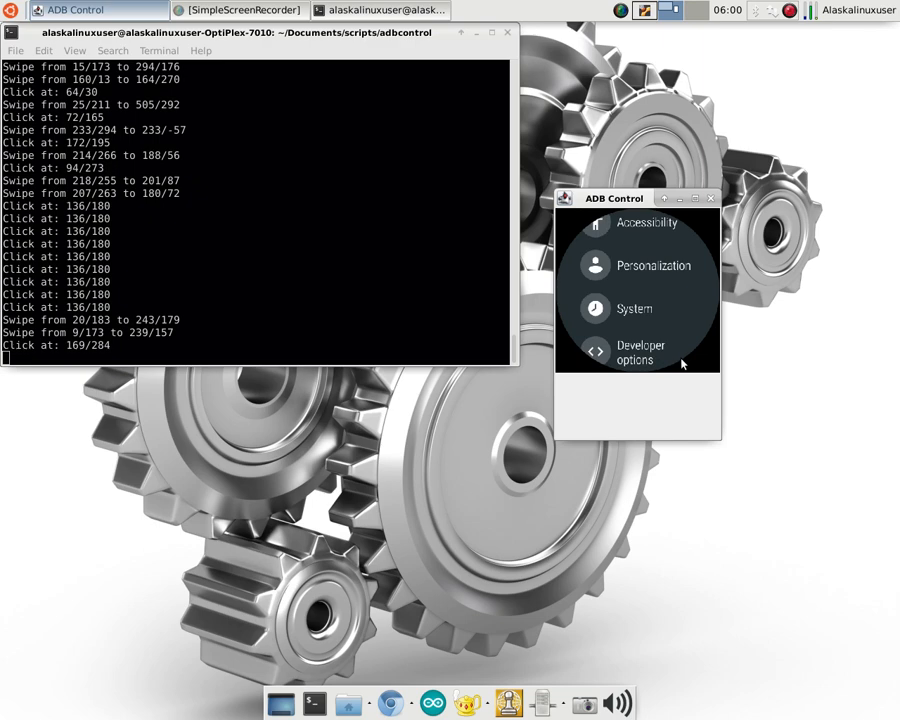
mouse_move(672, 324)
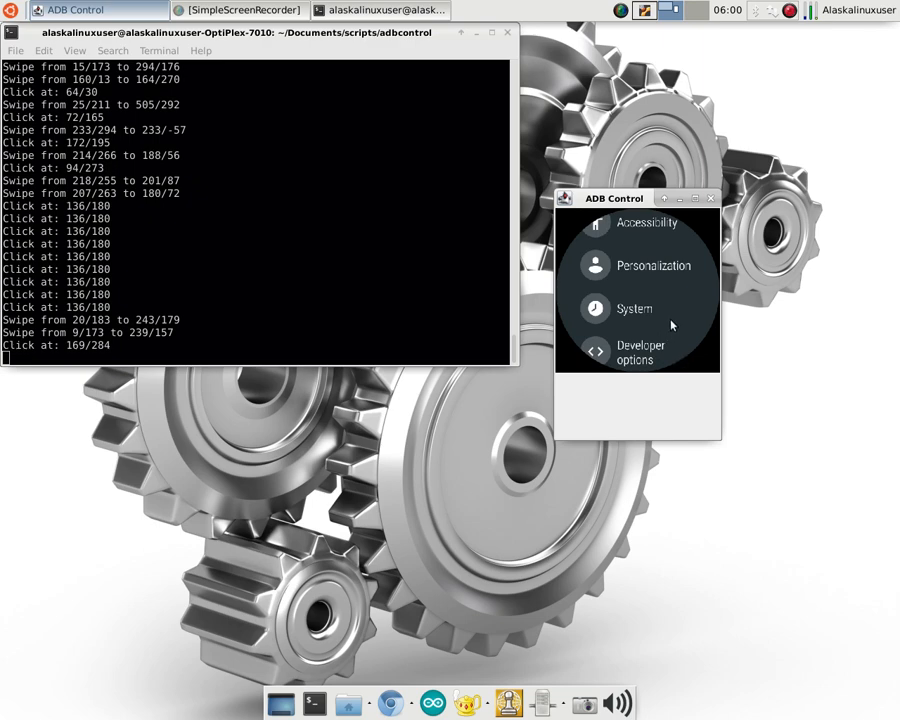
mouse_move(668, 398)
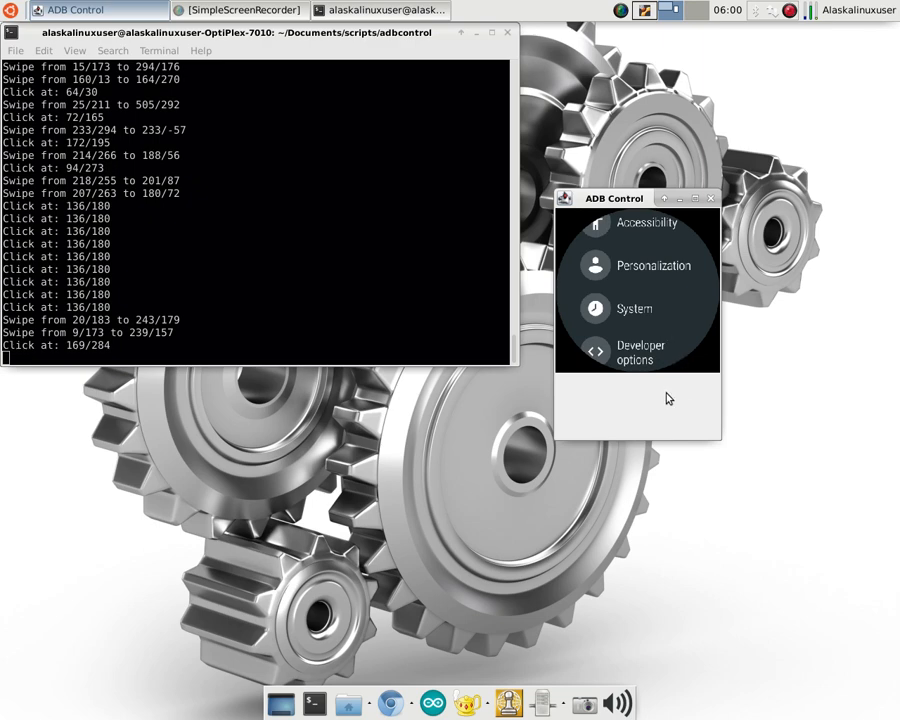
mouse_move(660, 386)
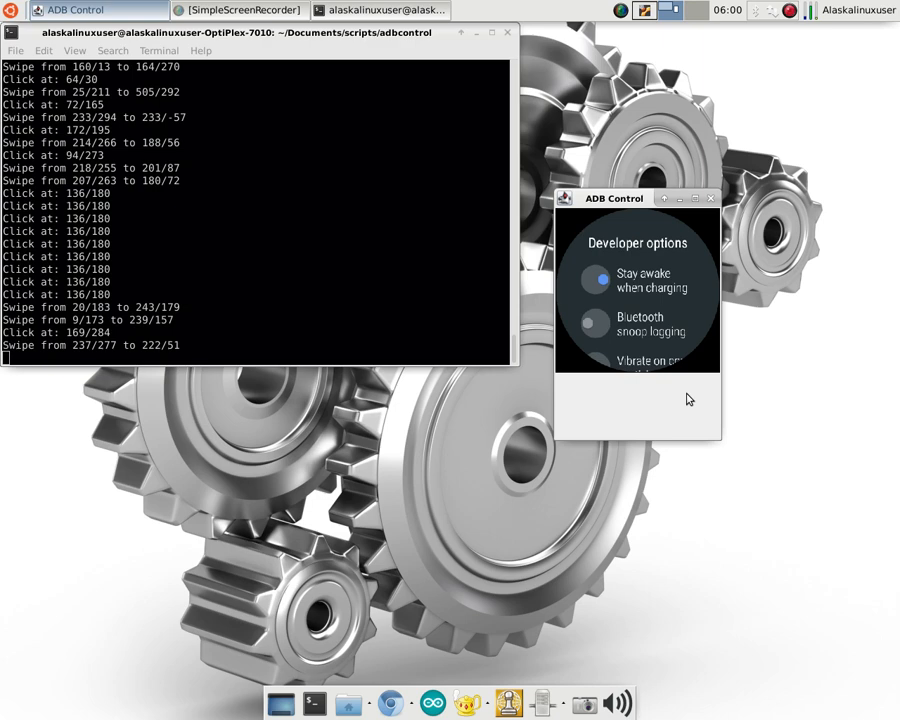
mouse_move(688, 412)
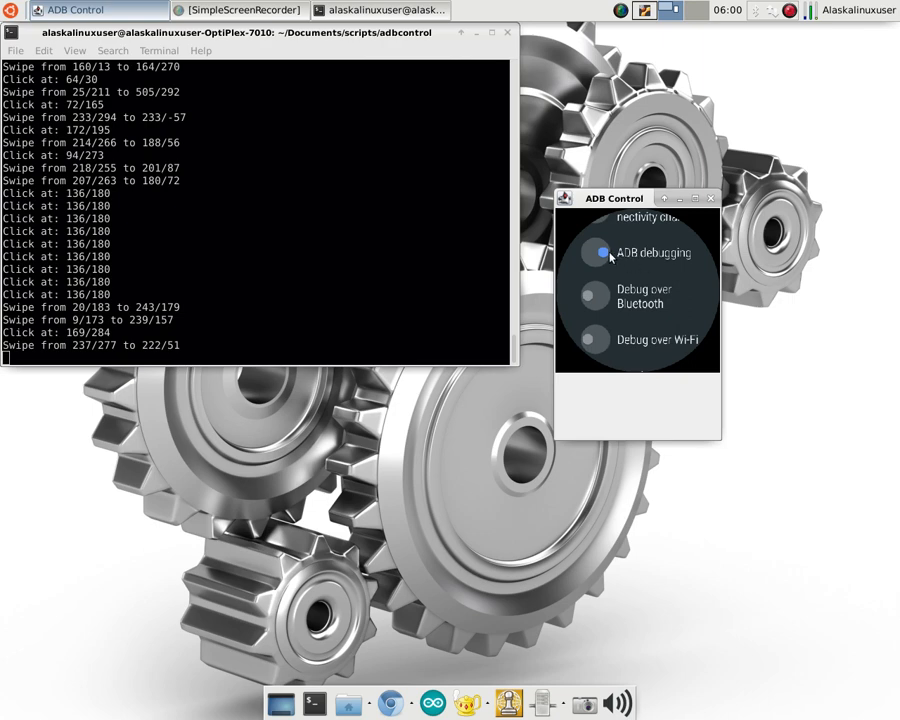
mouse_move(662, 304)
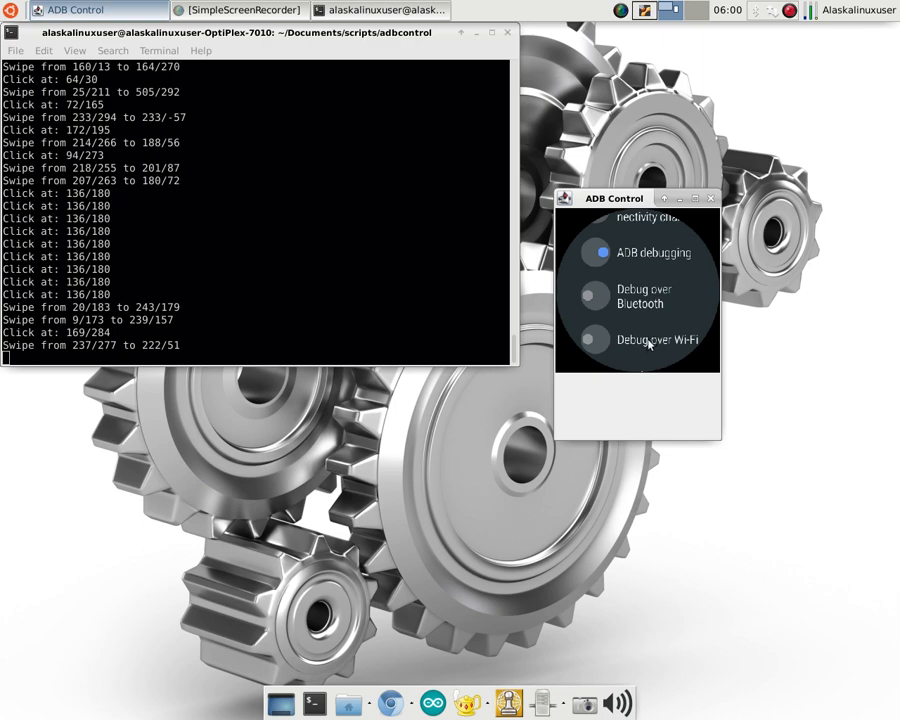
mouse_move(664, 334)
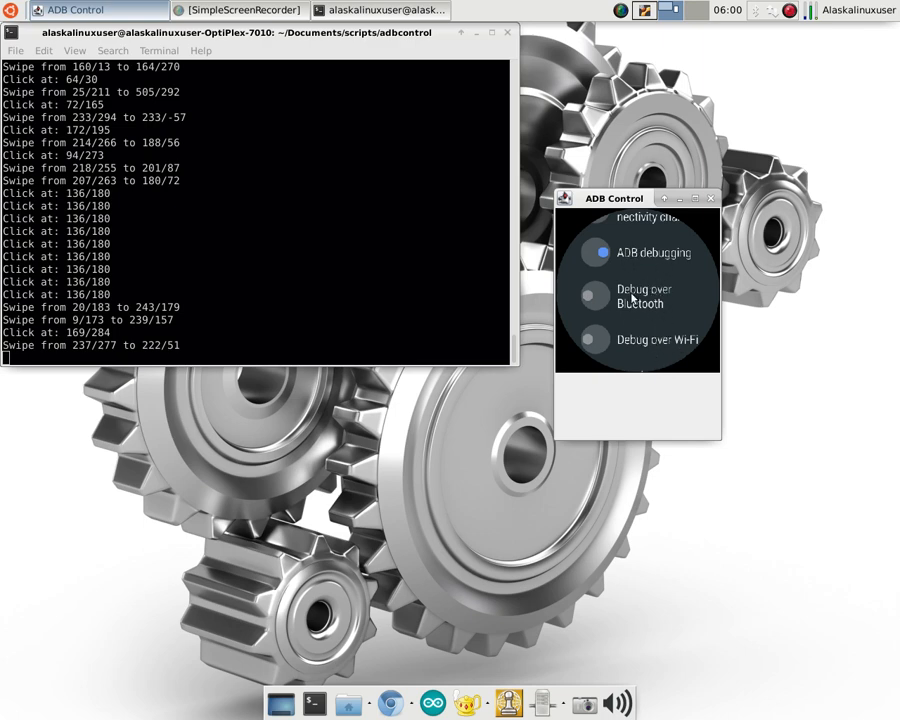
mouse_move(618, 318)
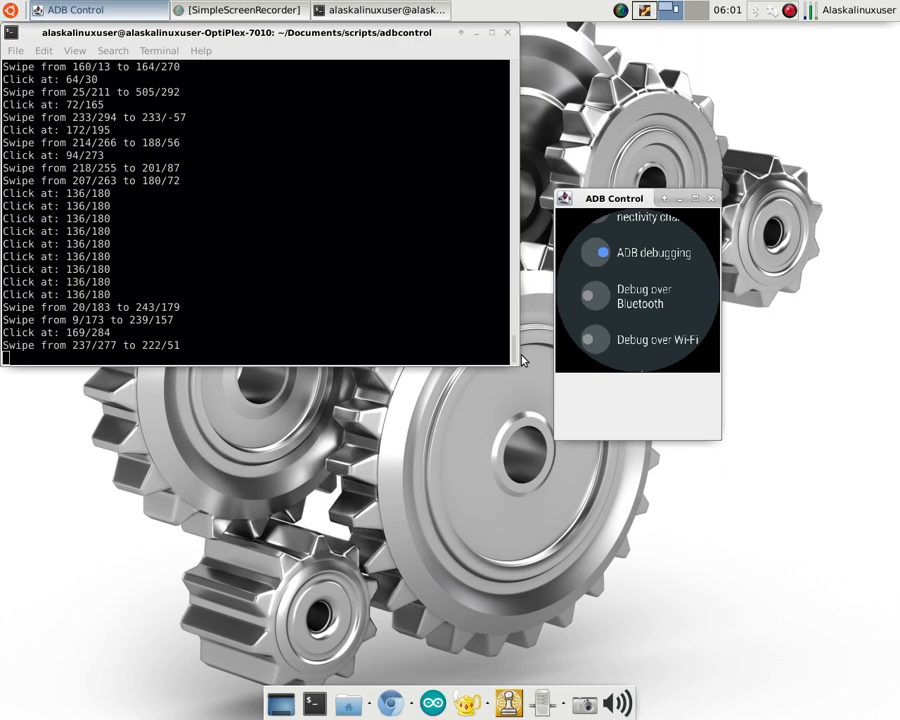
mouse_move(448, 262)
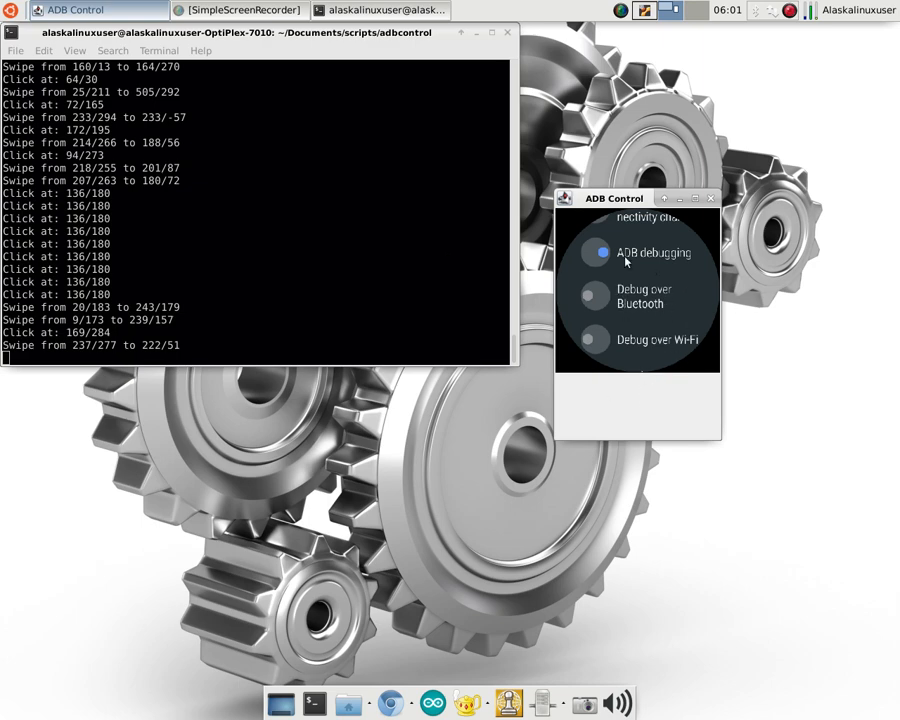
mouse_move(576, 304)
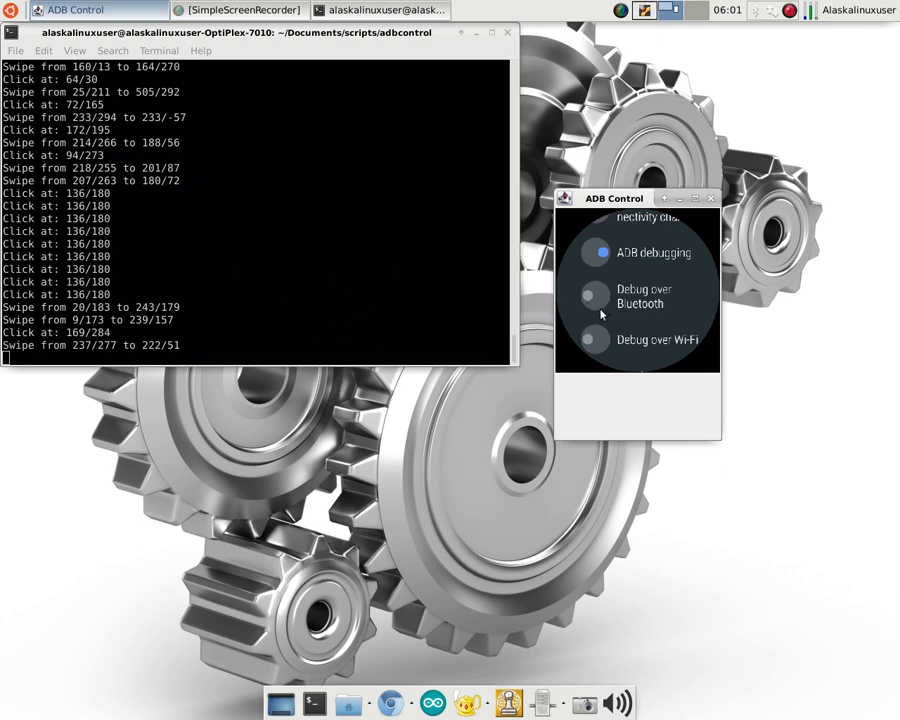
mouse_move(564, 310)
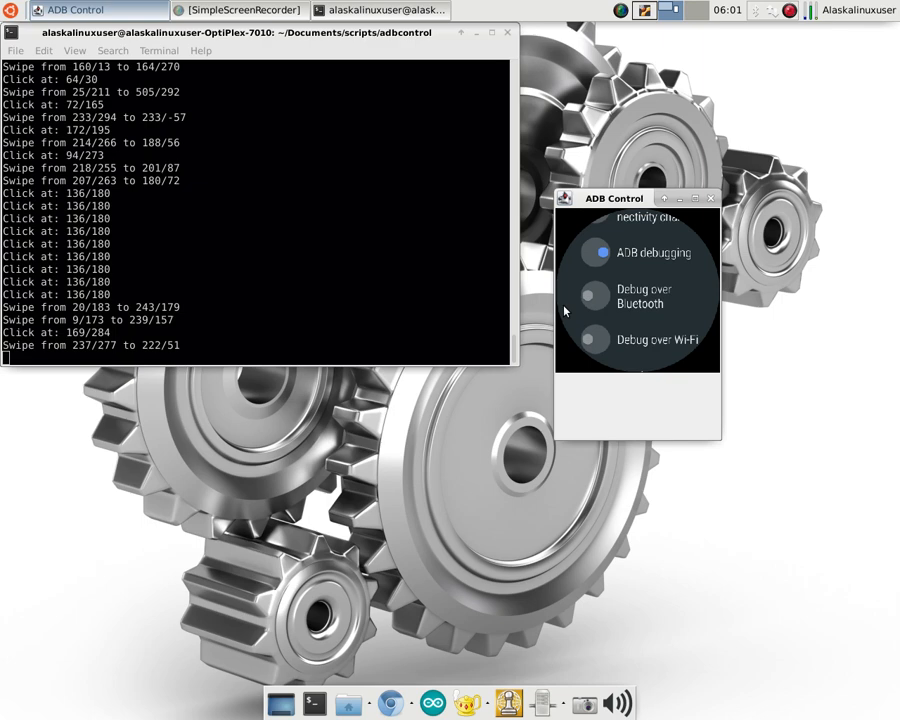
mouse_move(558, 288)
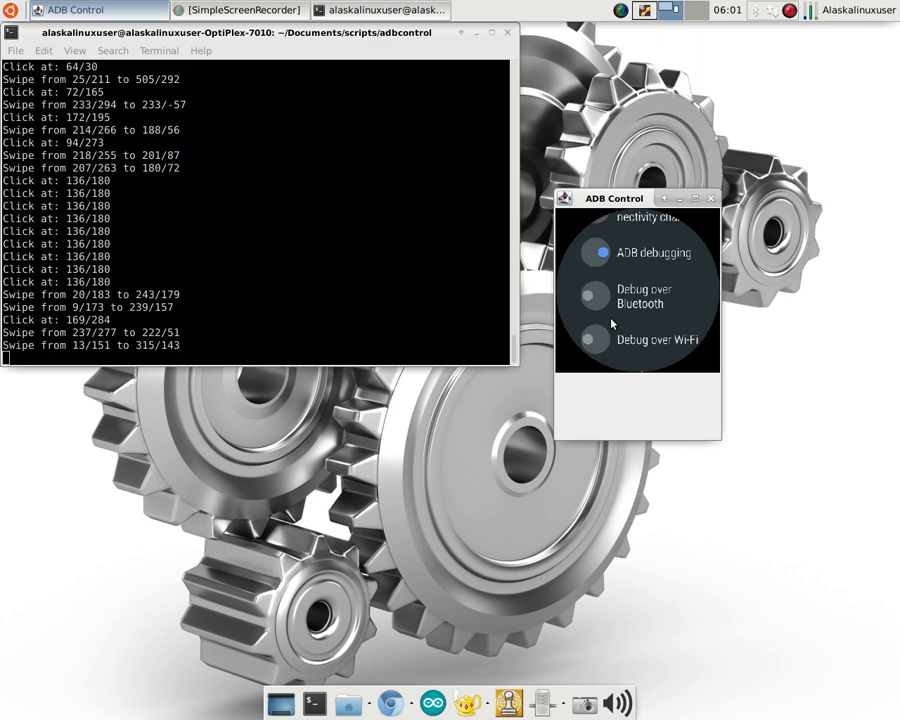
mouse_move(570, 306)
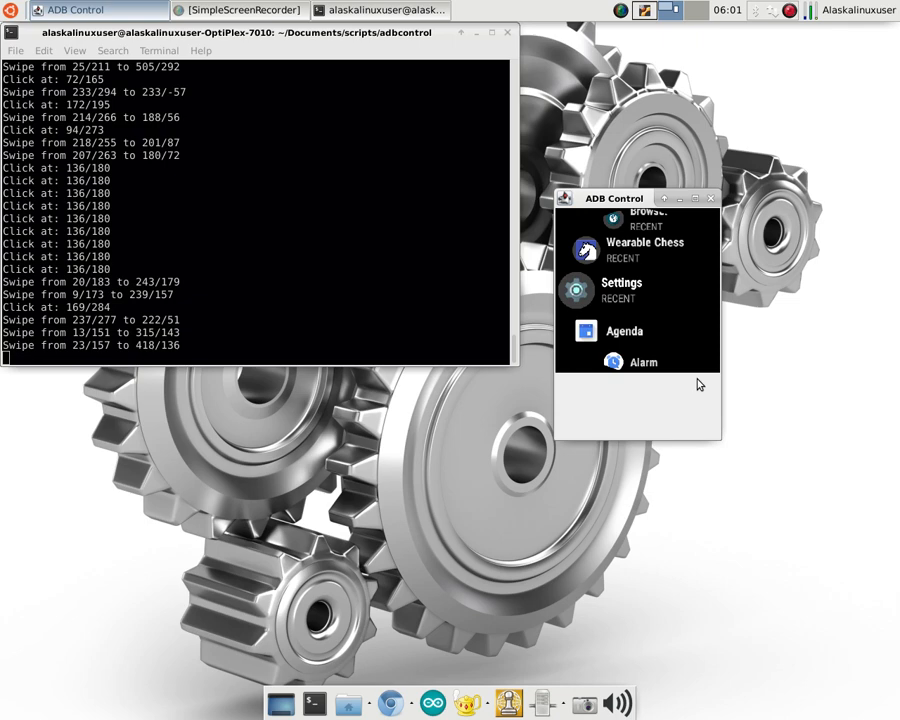
mouse_move(676, 326)
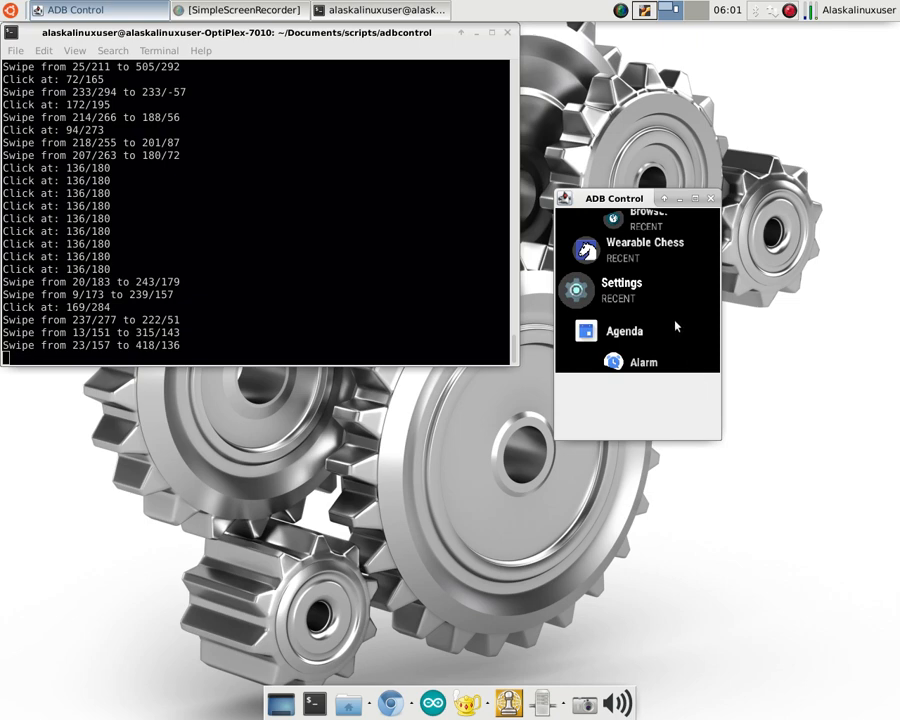
mouse_move(688, 342)
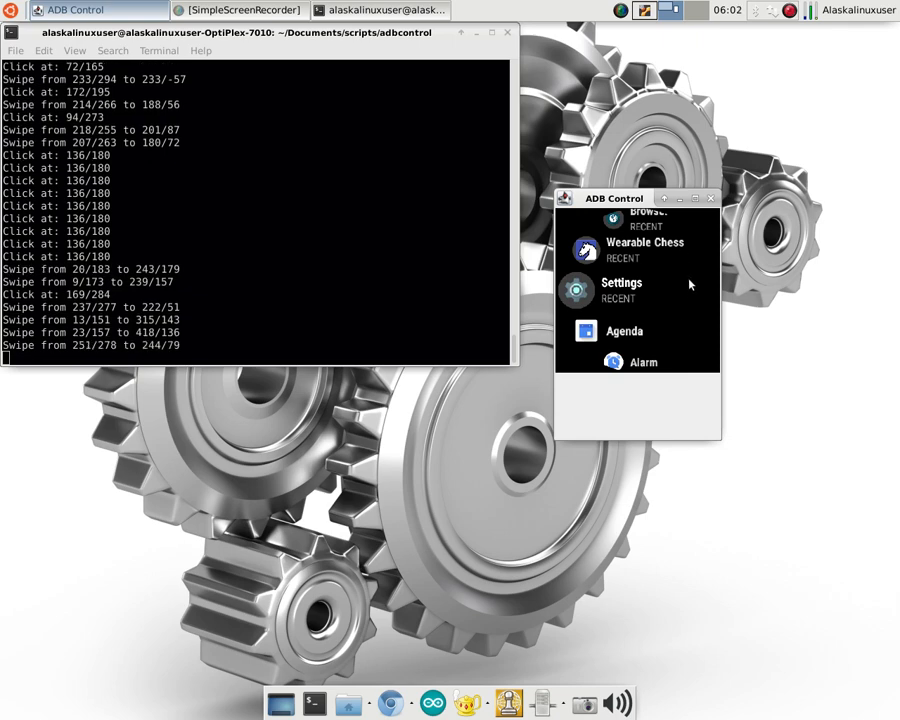
mouse_move(684, 356)
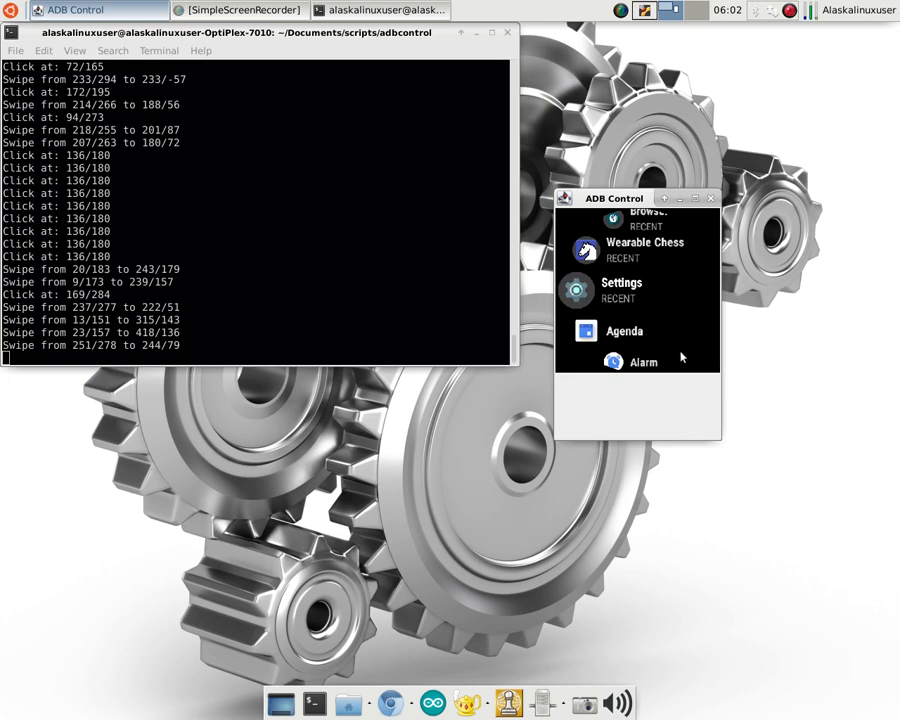
Scroll the watch app list past Agenda and Alarm to Browser, Calculator, Call and Compass
scroll(down, 3)
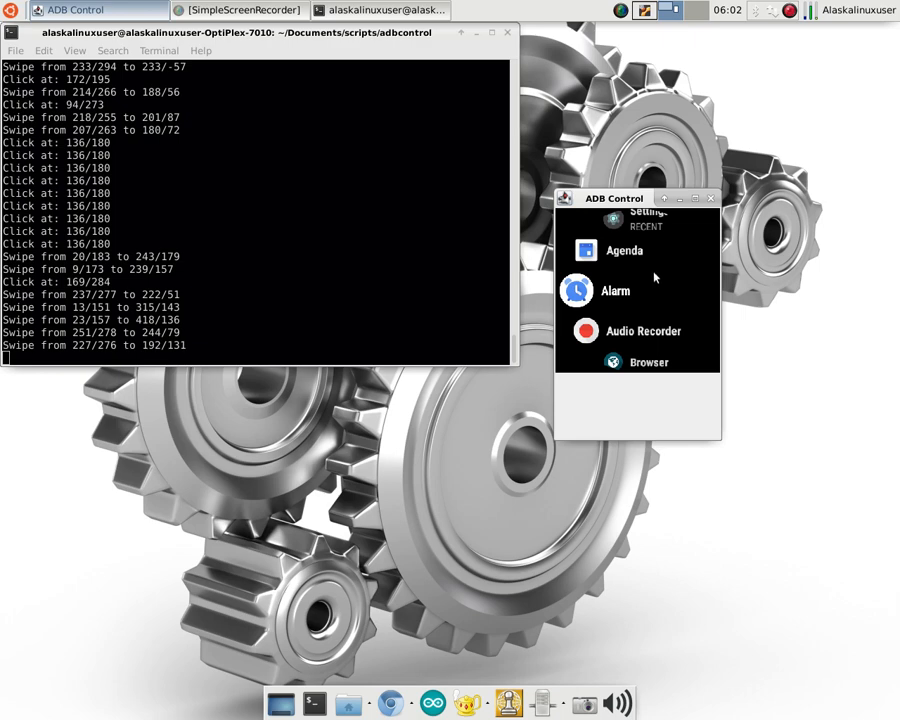
mouse_move(672, 356)
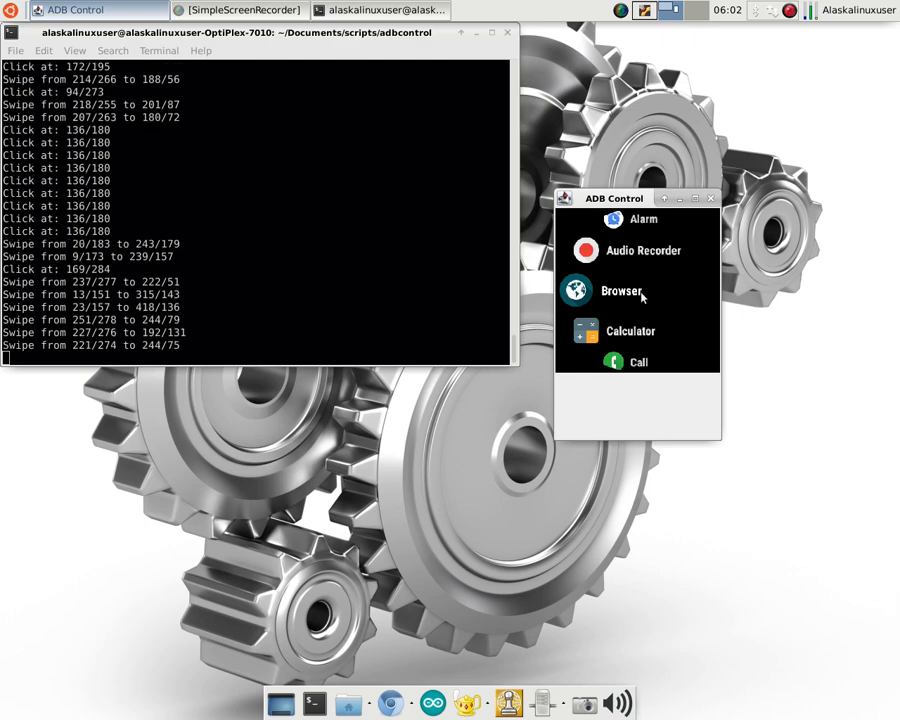
mouse_move(656, 320)
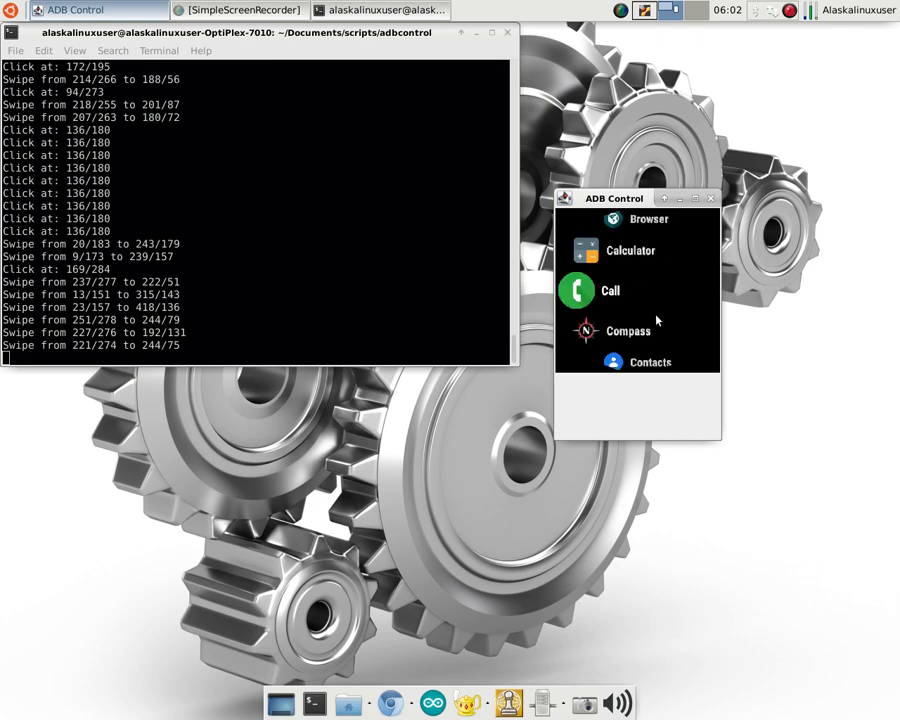
mouse_move(630, 308)
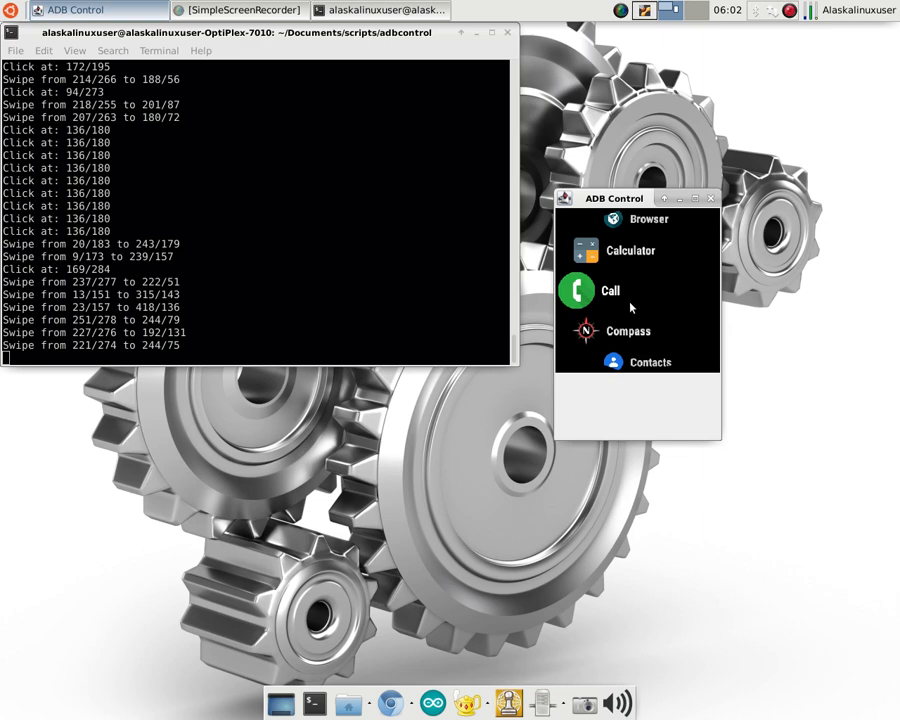
mouse_move(596, 284)
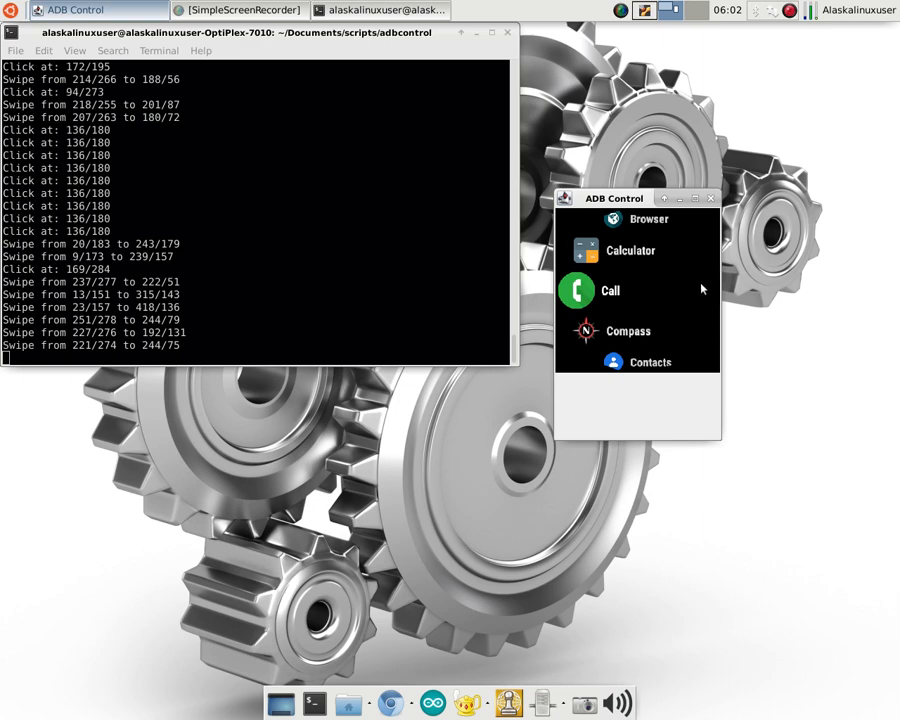
mouse_move(644, 288)
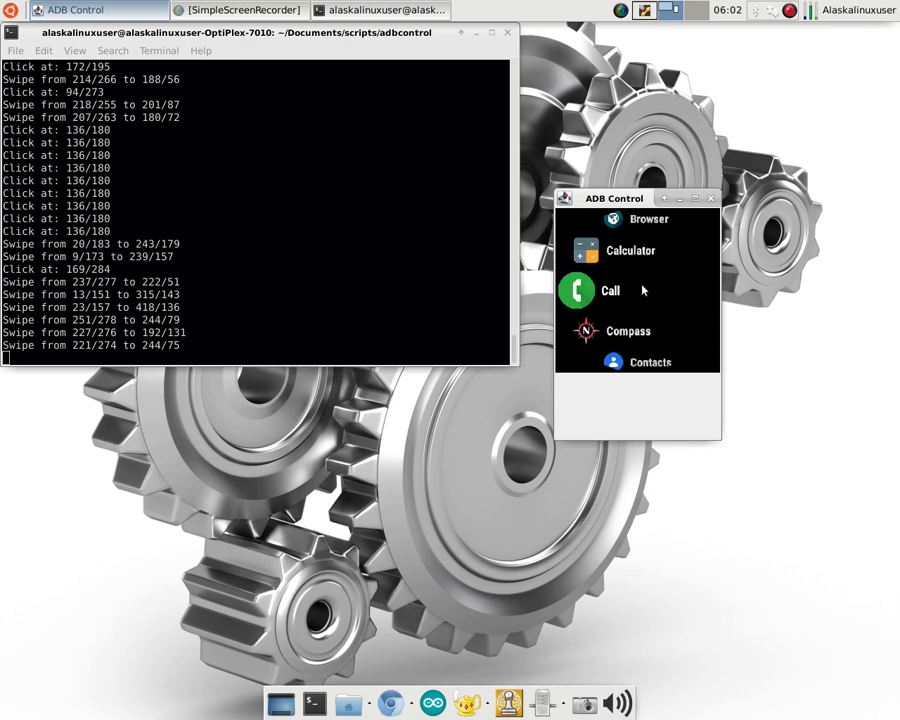
mouse_move(672, 318)
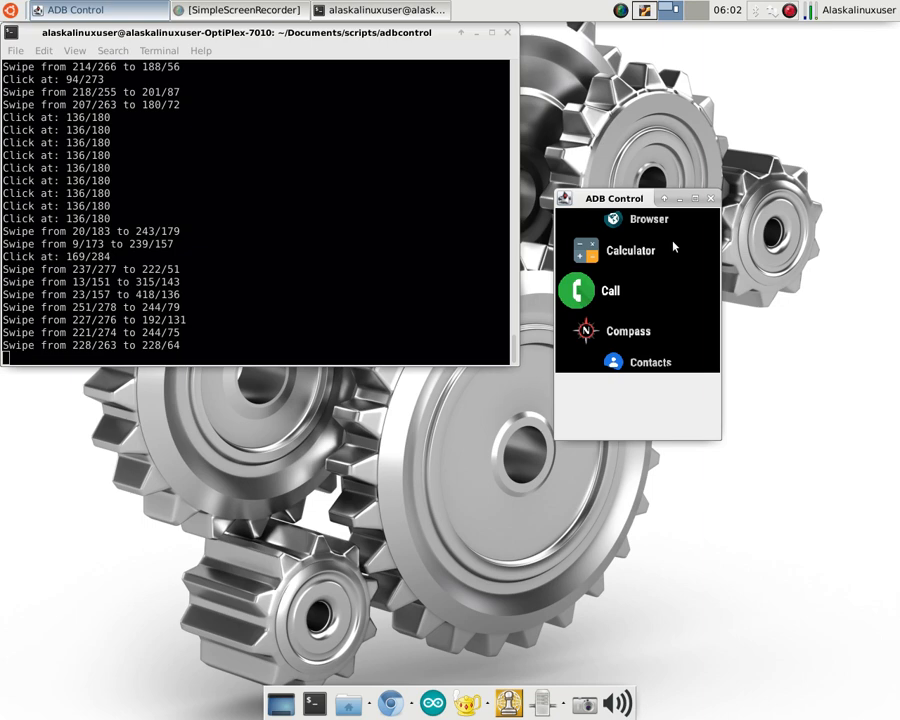
Scroll the app list past Contacts, Find my phone, Fit and Flashlight to Play Store and Reminders
scroll(down, 3)
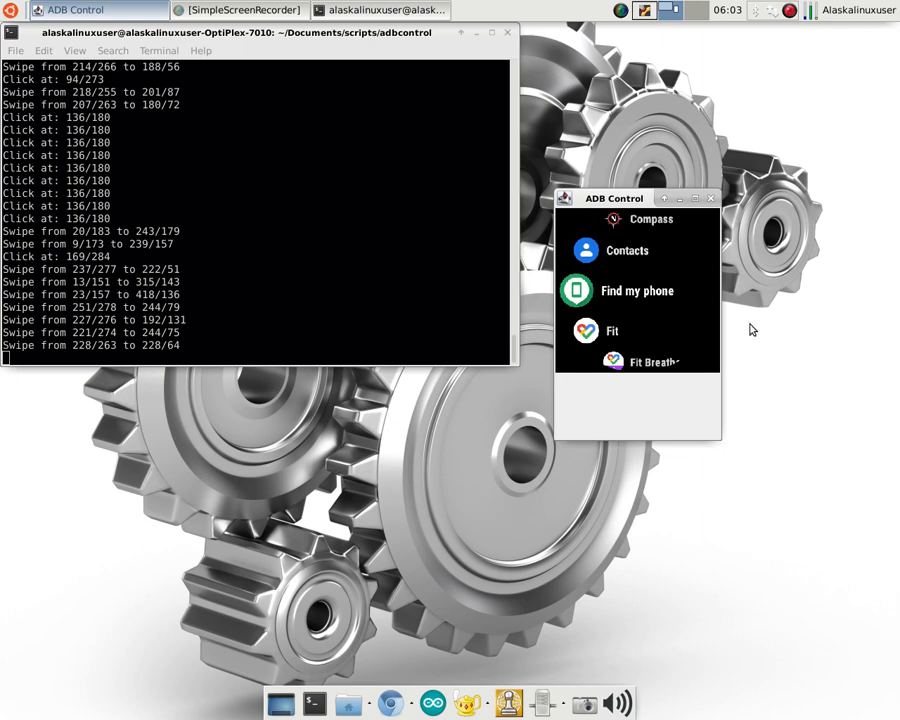
mouse_move(660, 294)
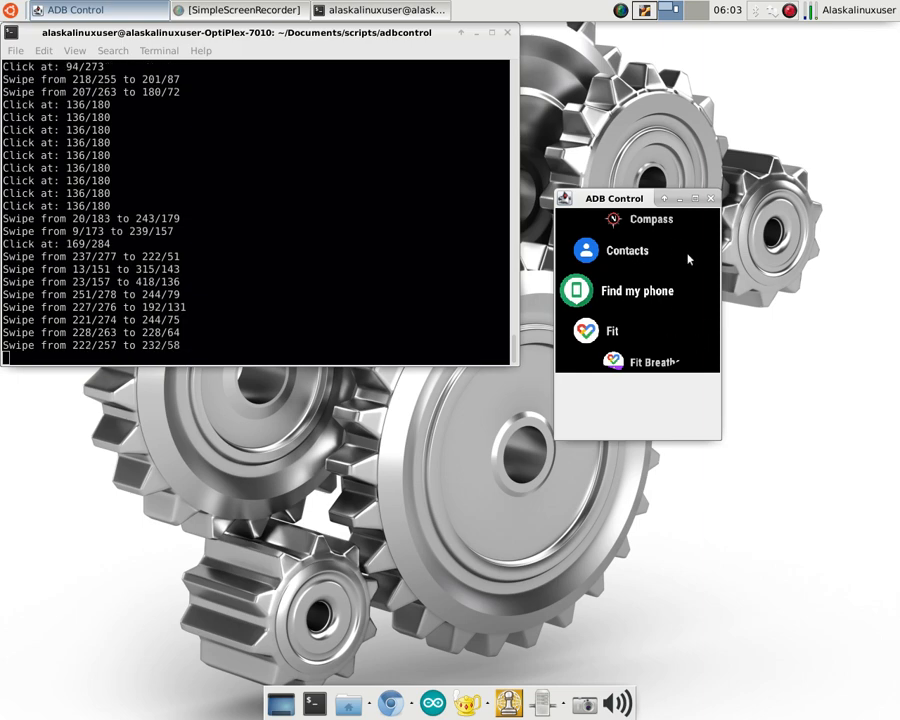
mouse_move(670, 248)
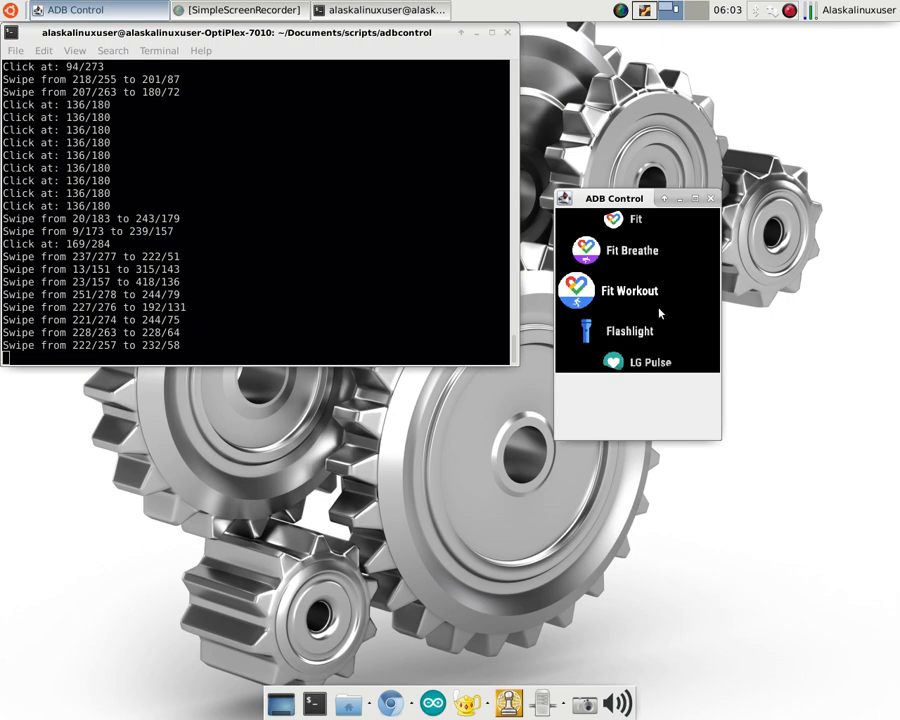
mouse_move(698, 280)
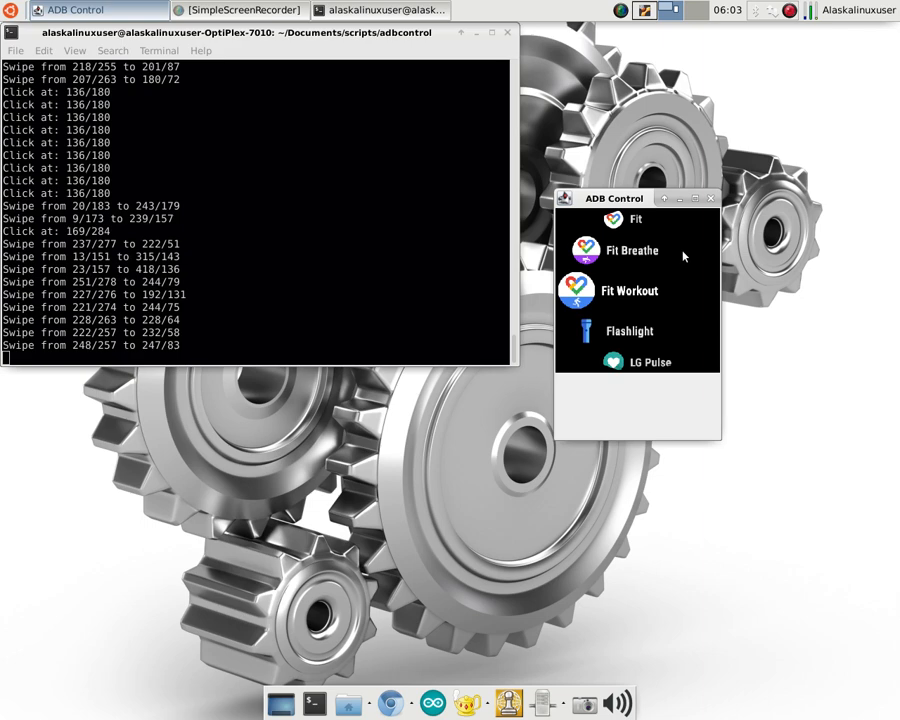
mouse_move(676, 260)
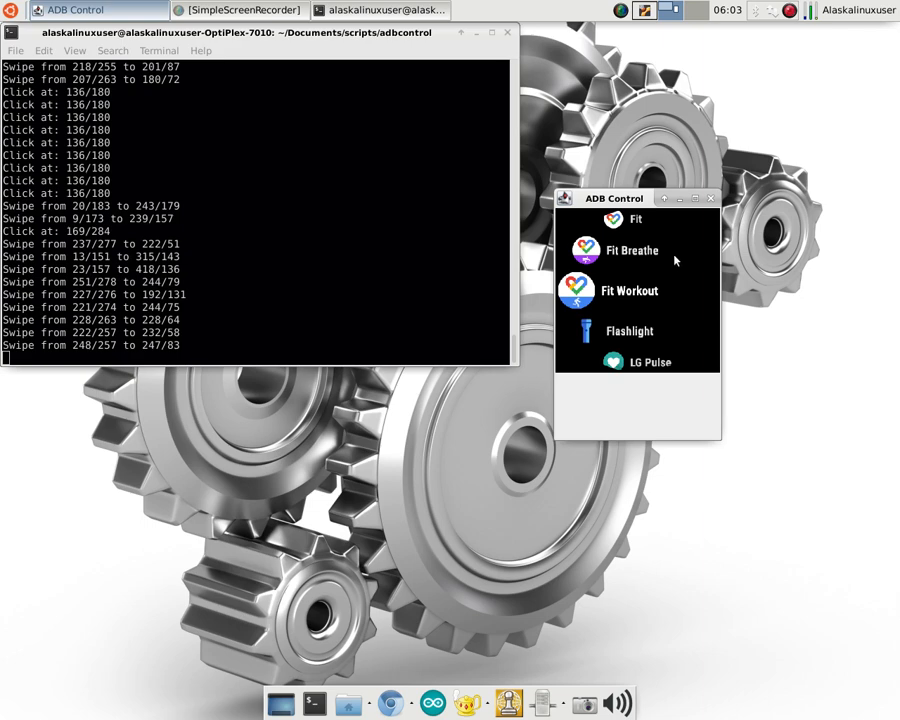
scroll(down, 3)
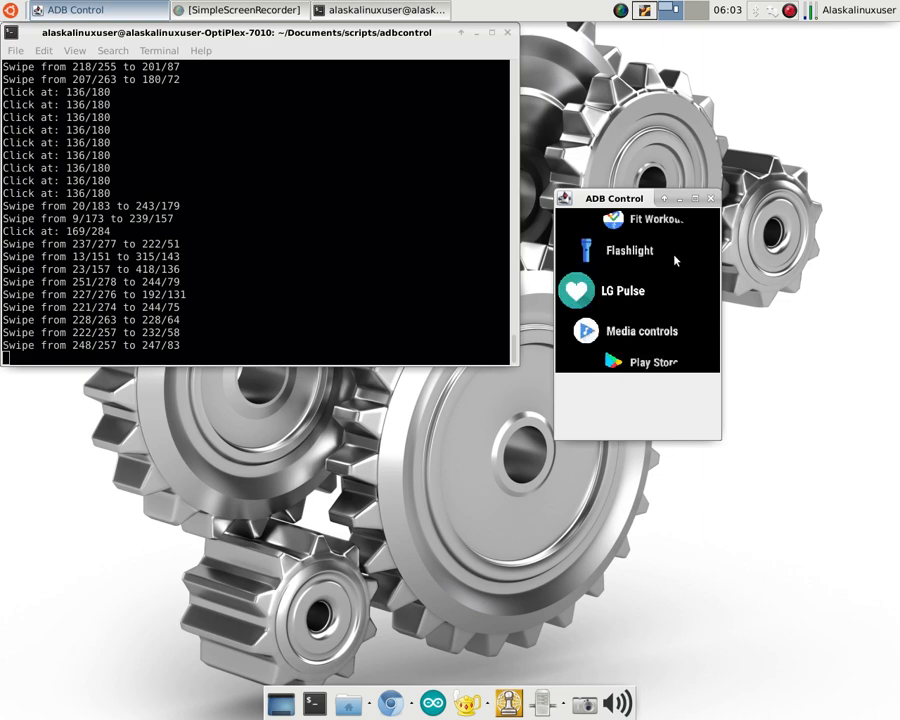
mouse_move(668, 256)
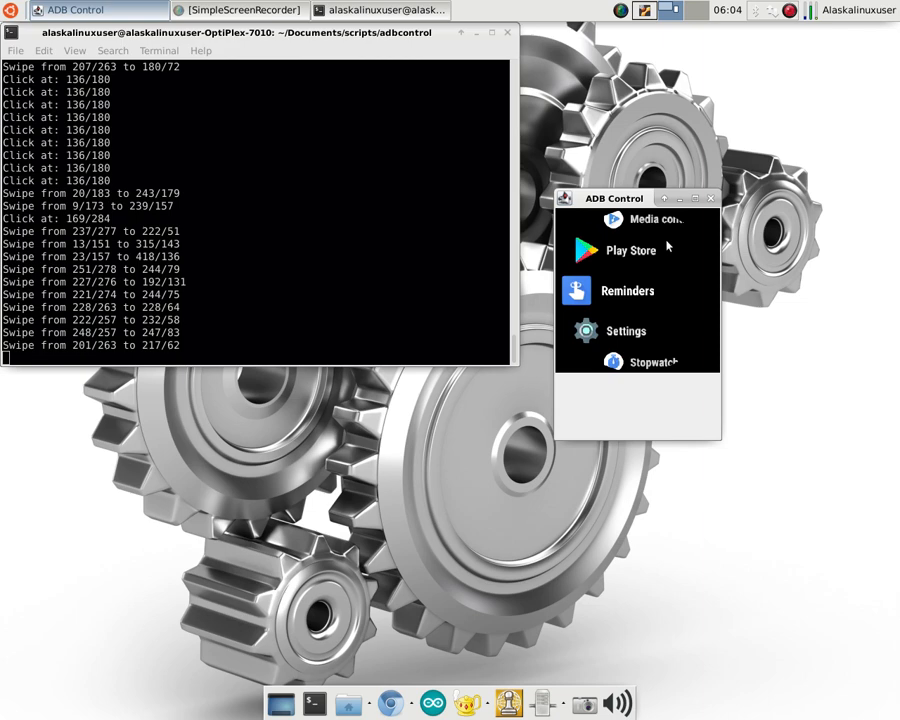
mouse_move(680, 320)
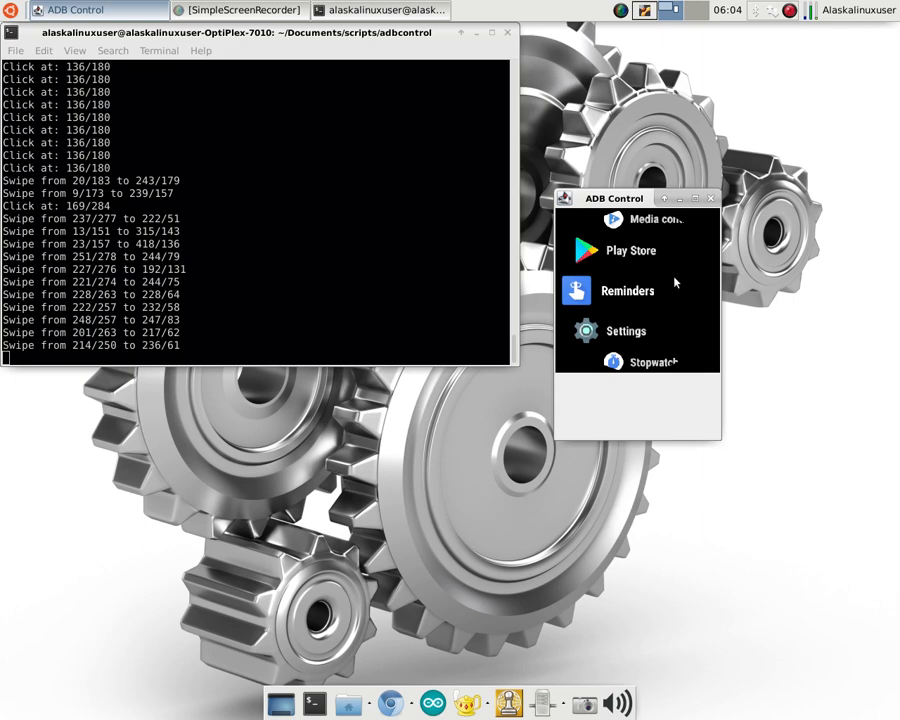
Scroll the app list down to Stopwatch, Timer, Translate, Wearable Chess and Weather
scroll(down, 3)
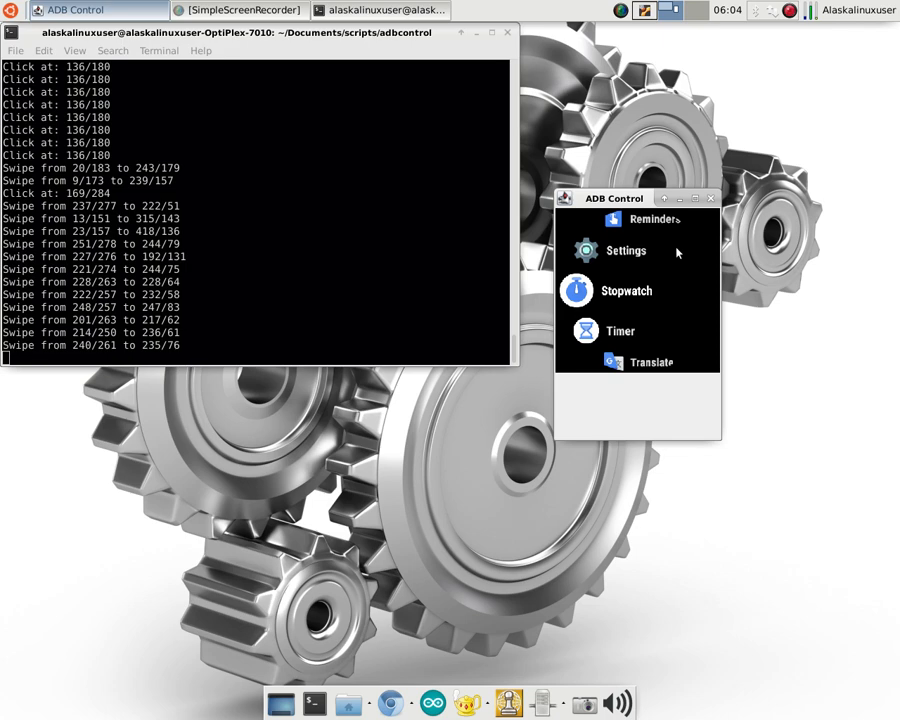
scroll(down, 3)
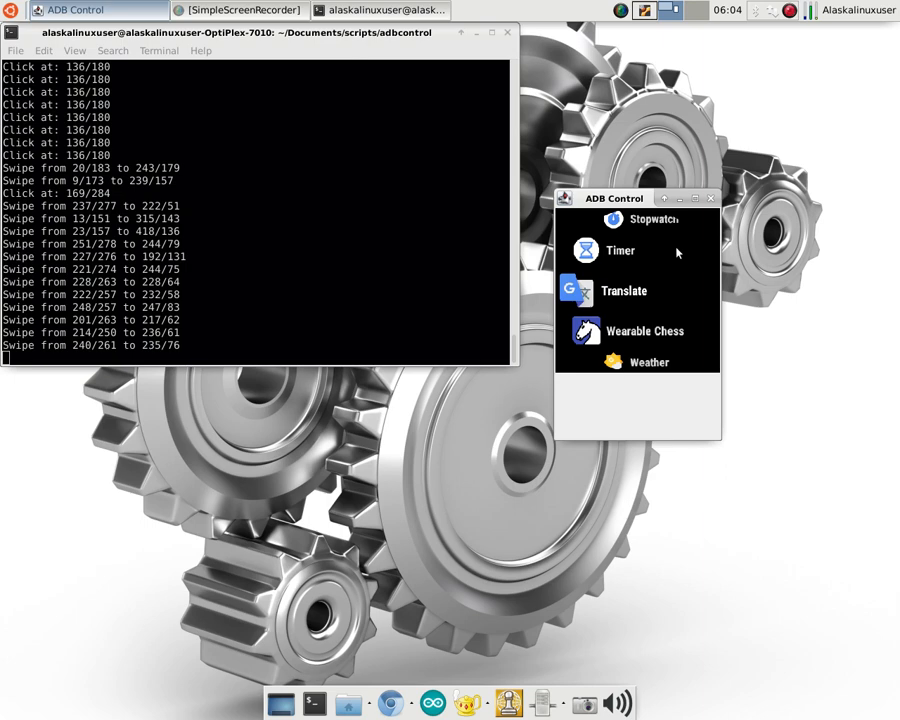
mouse_move(684, 248)
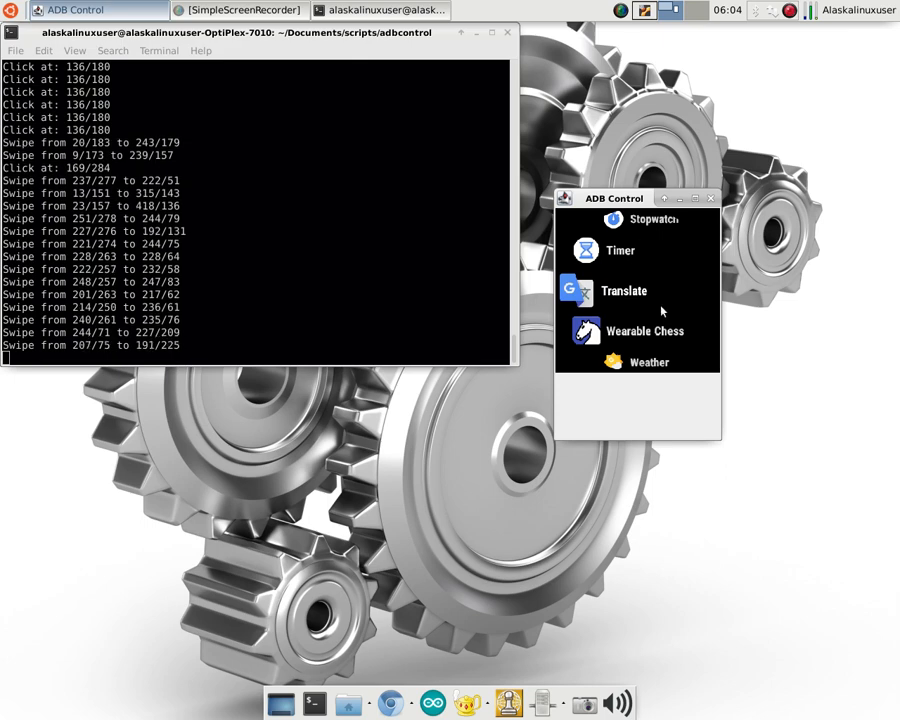
mouse_move(668, 284)
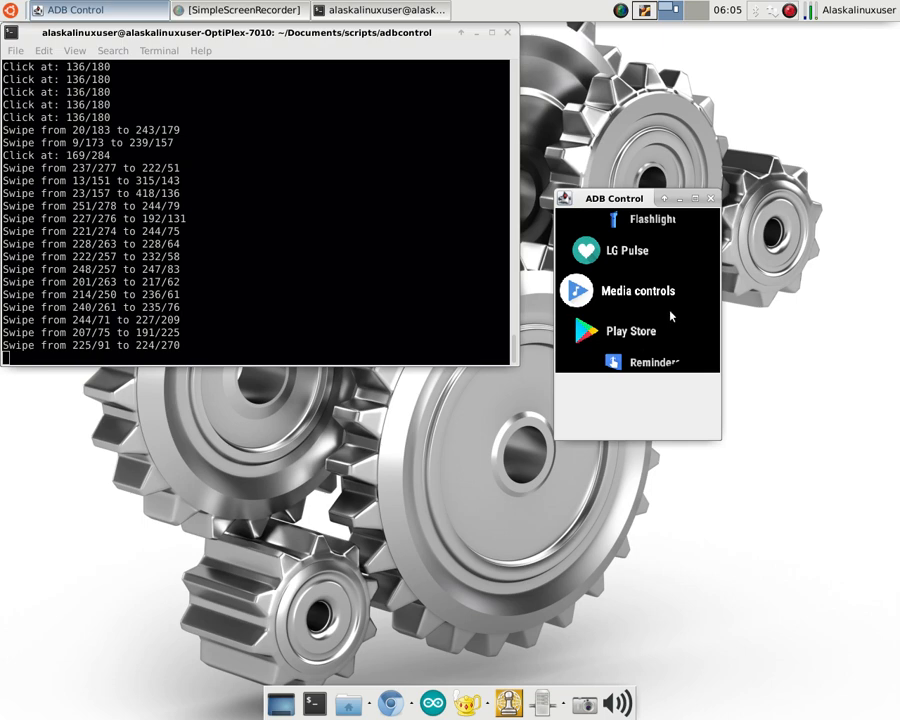
mouse_move(680, 250)
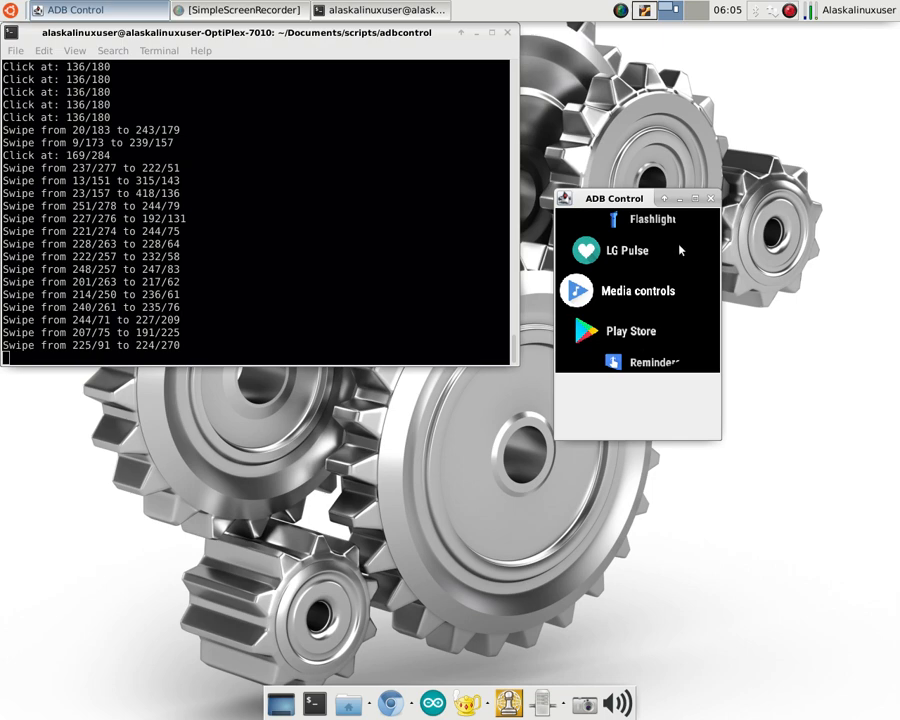